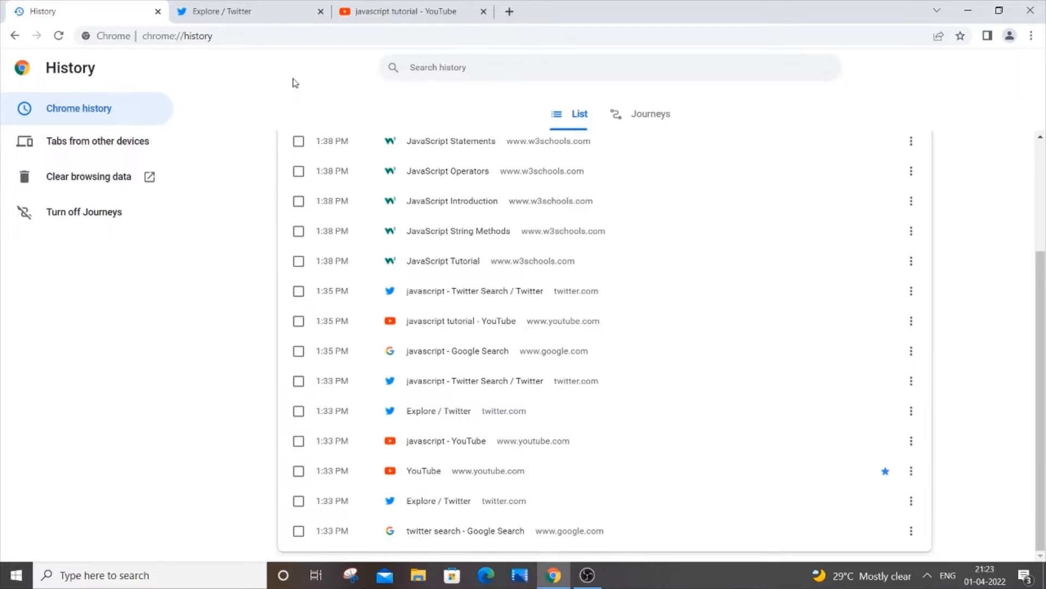
mouse_move(951, 271)
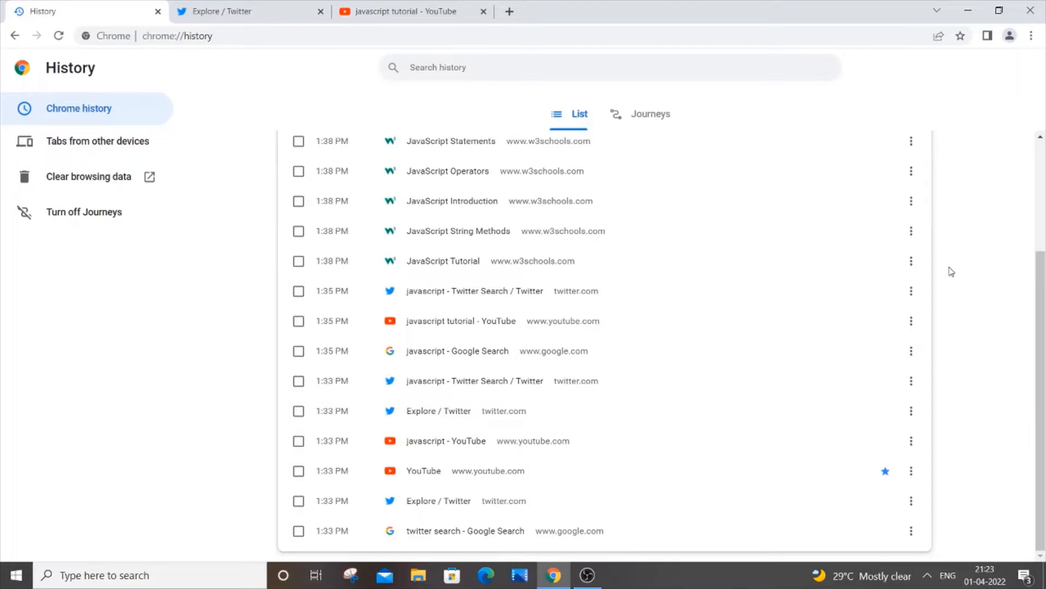
mouse_move(576, 132)
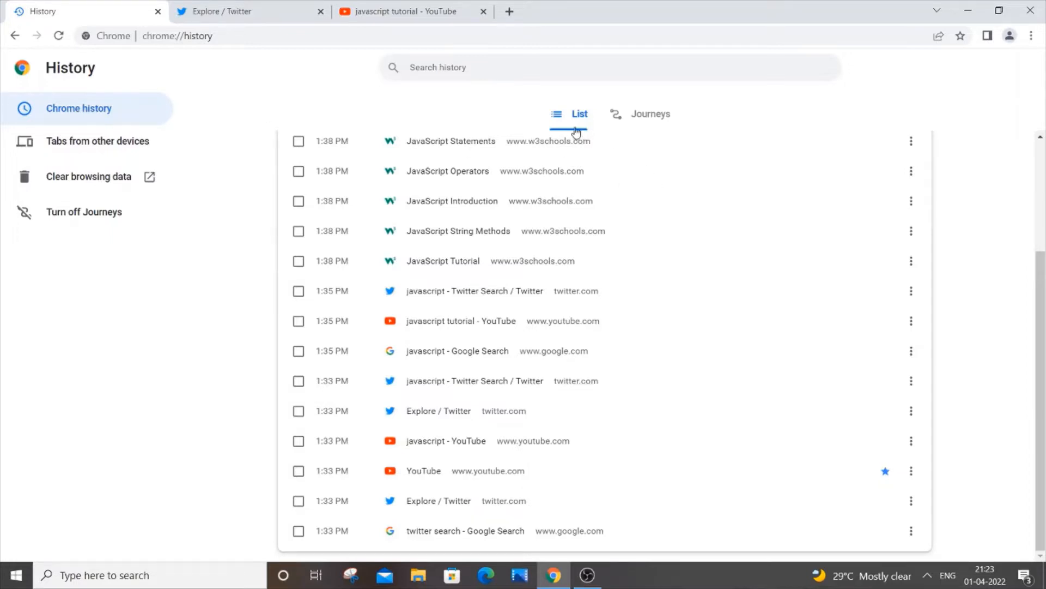
mouse_move(497, 464)
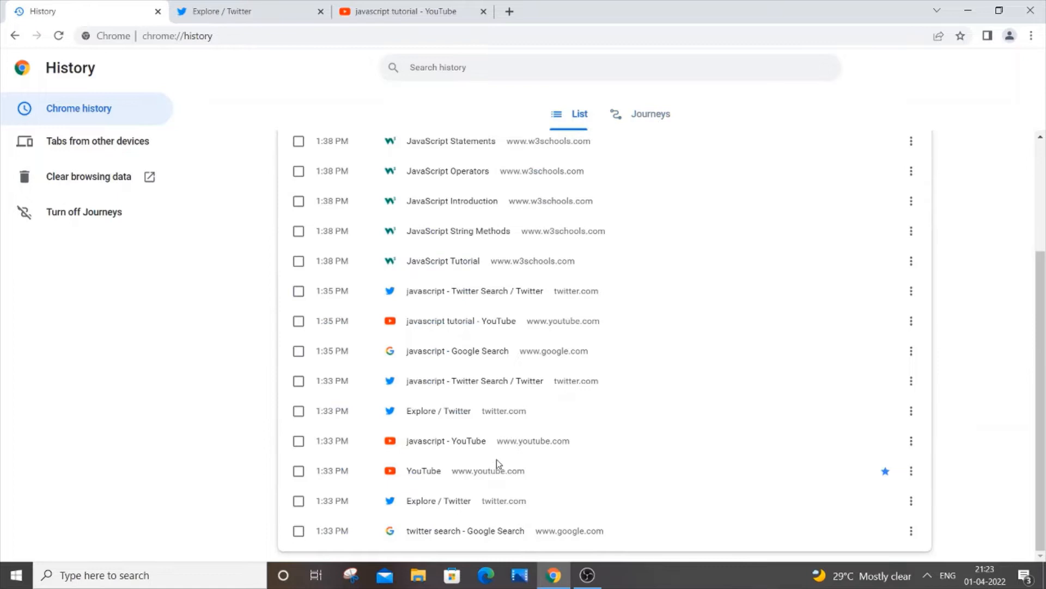
mouse_move(529, 440)
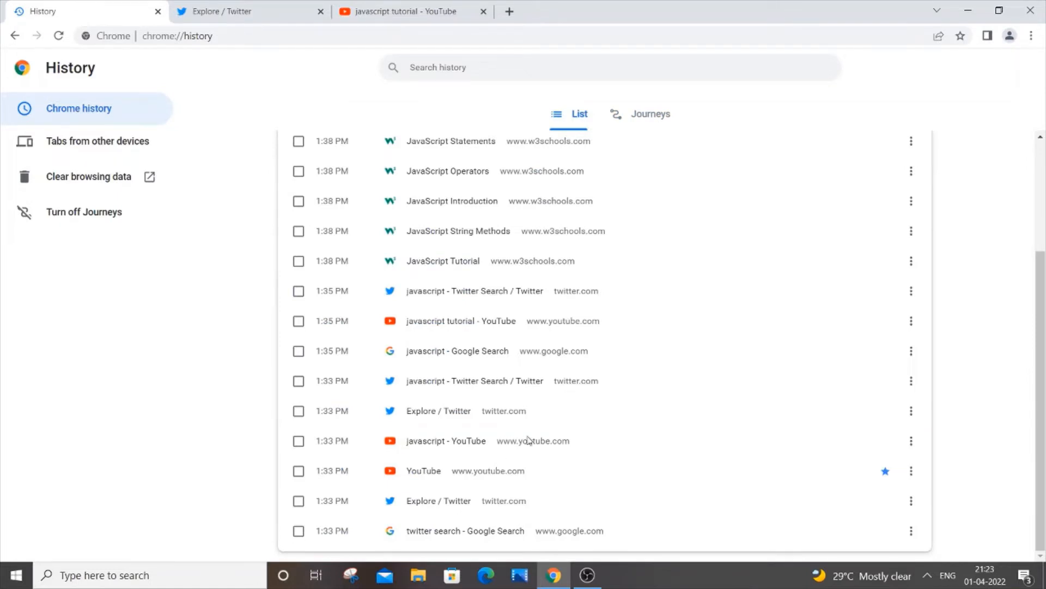
mouse_move(514, 357)
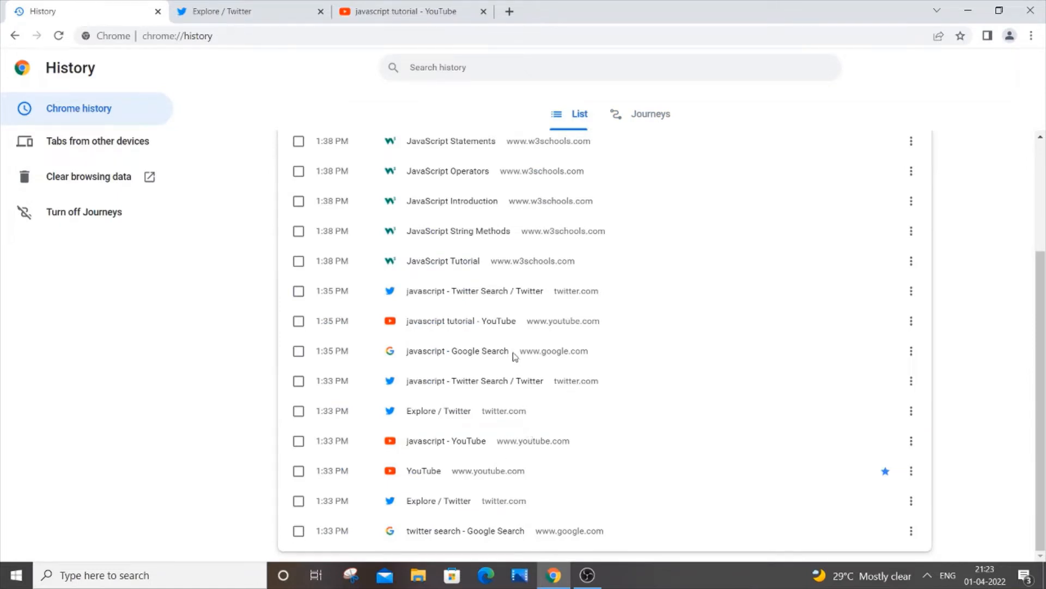
mouse_move(526, 372)
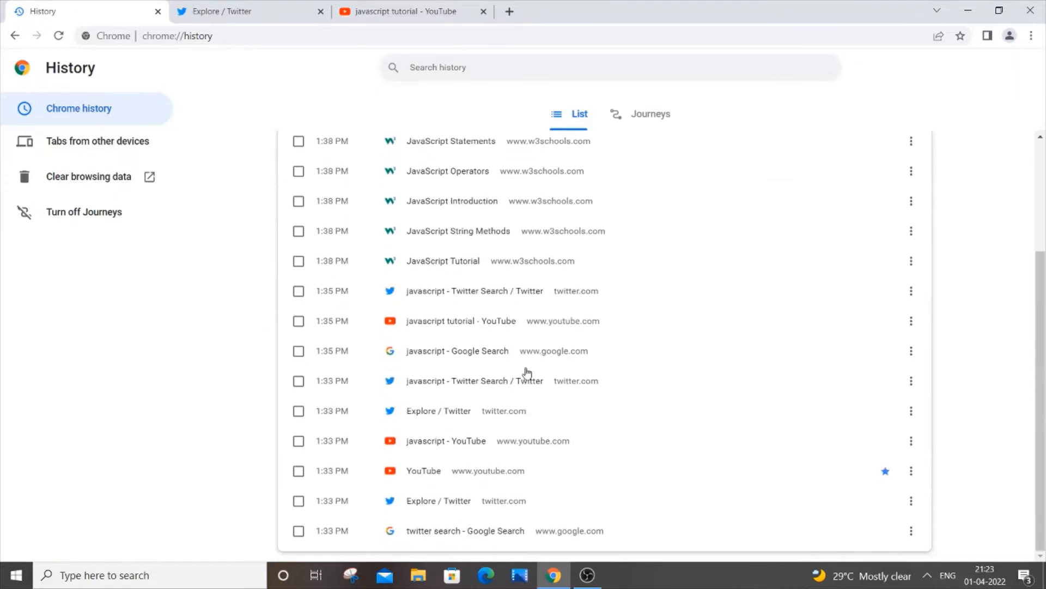
Step: Show history as Journeys and browse the clusters, including the twitter search grouping
left_click(650, 113)
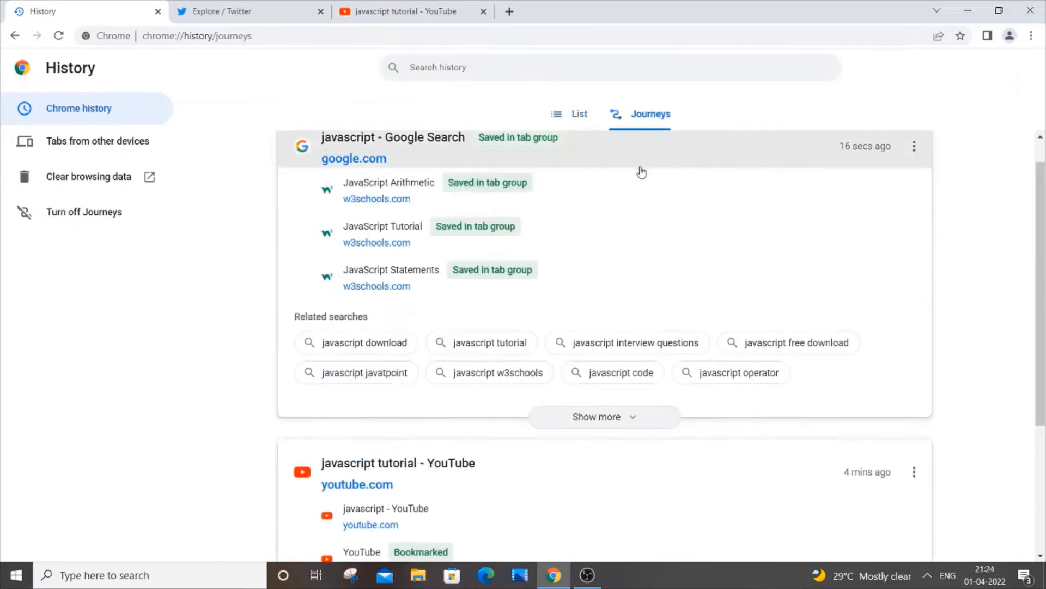
mouse_move(627, 219)
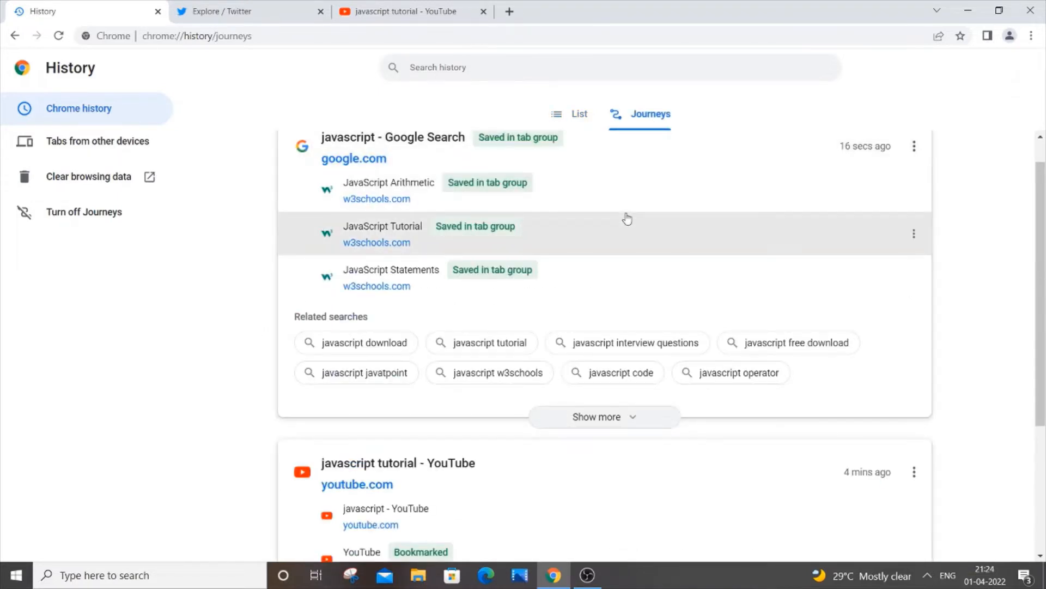
scroll("down", 3)
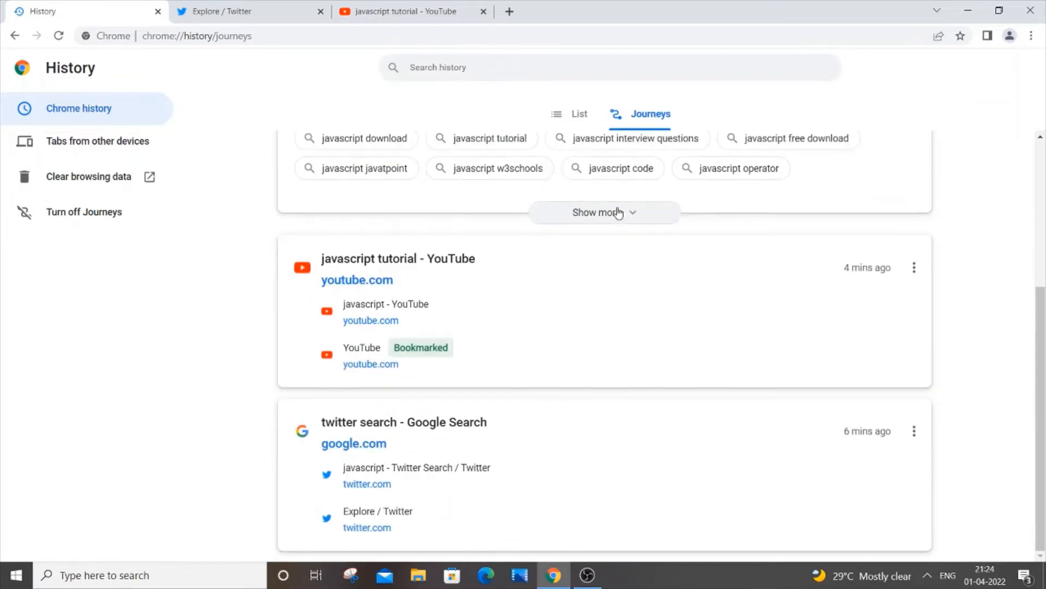
mouse_move(437, 425)
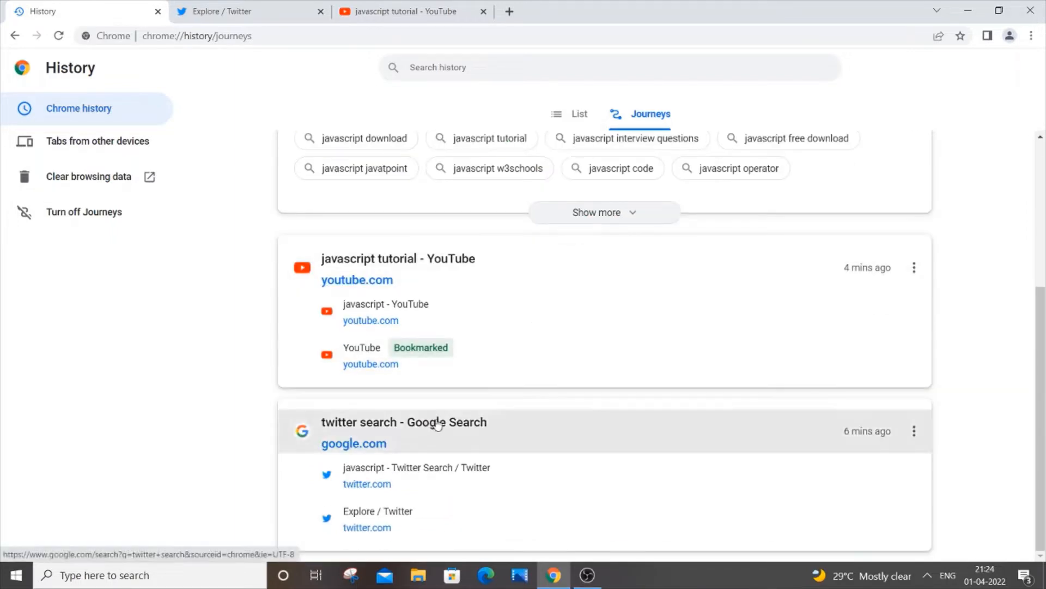
mouse_move(461, 508)
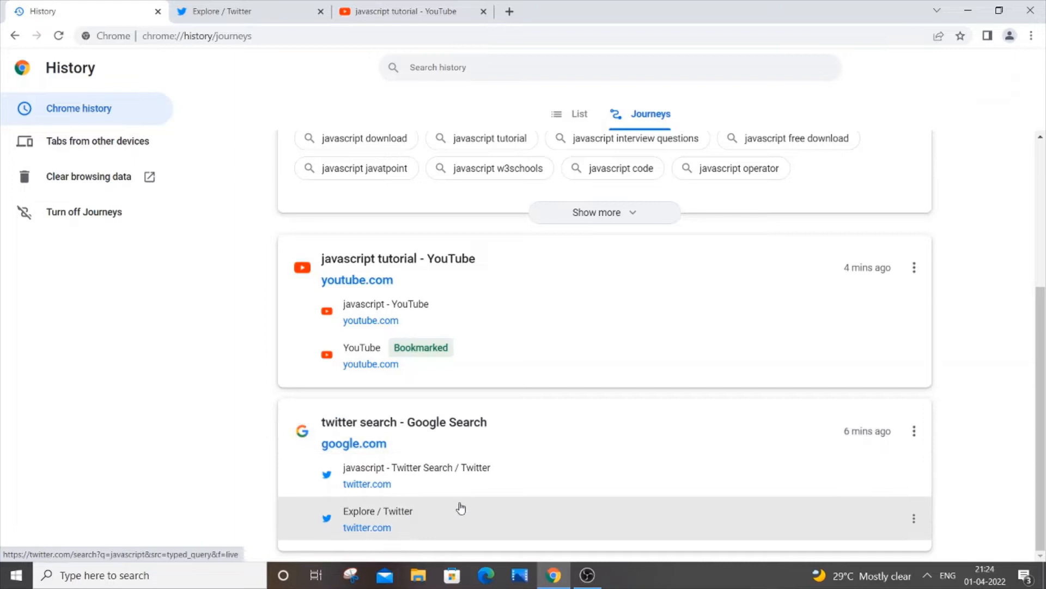
scroll("up", 3)
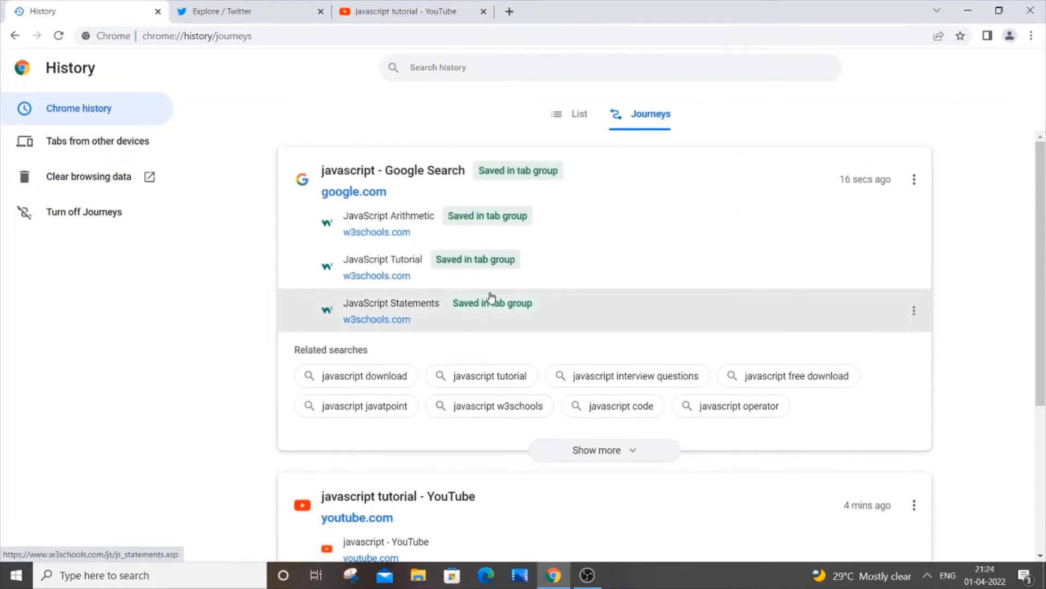
Step: Show history as a list and browse the Google, w3schools, Twitter and YouTube visits
left_click(579, 113)
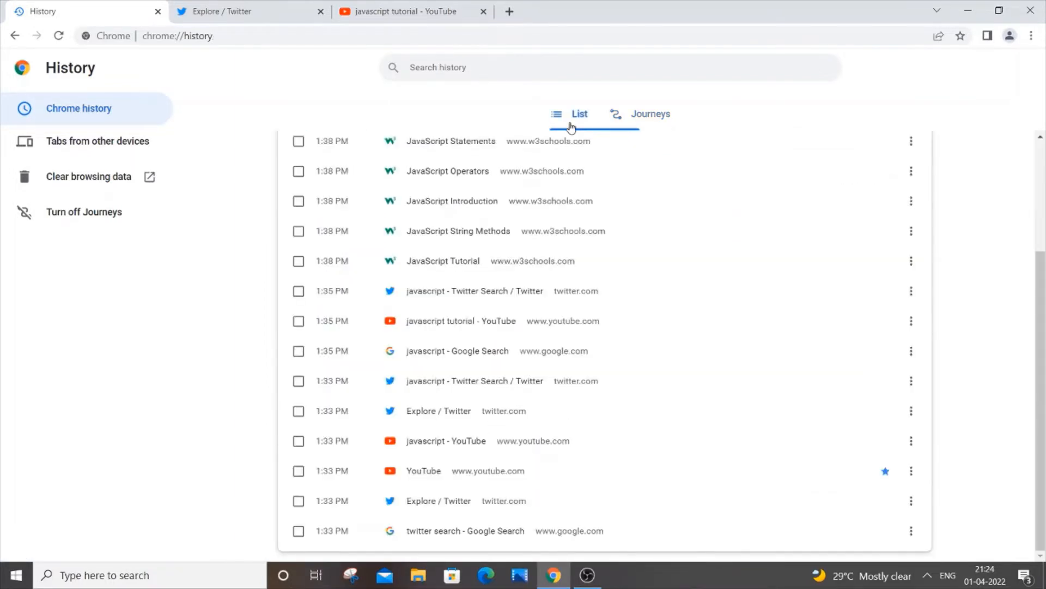
mouse_move(576, 214)
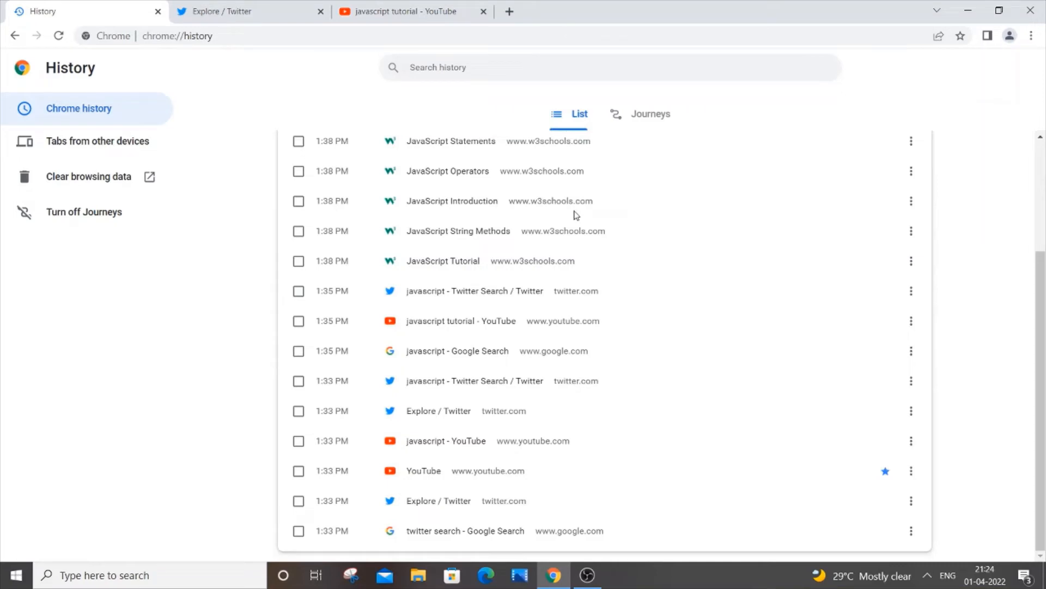
mouse_move(479, 539)
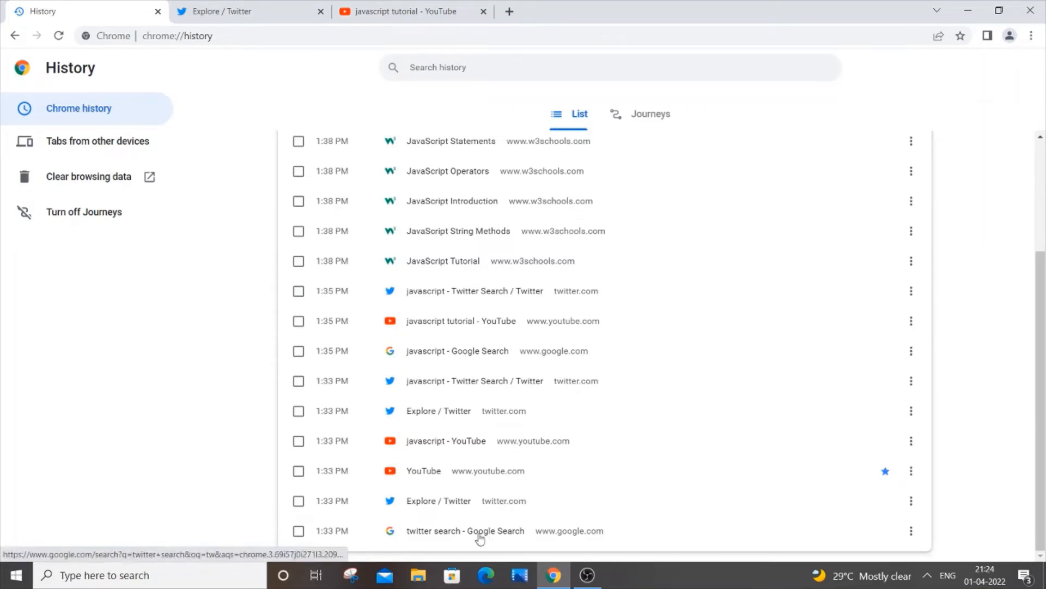
mouse_move(446, 440)
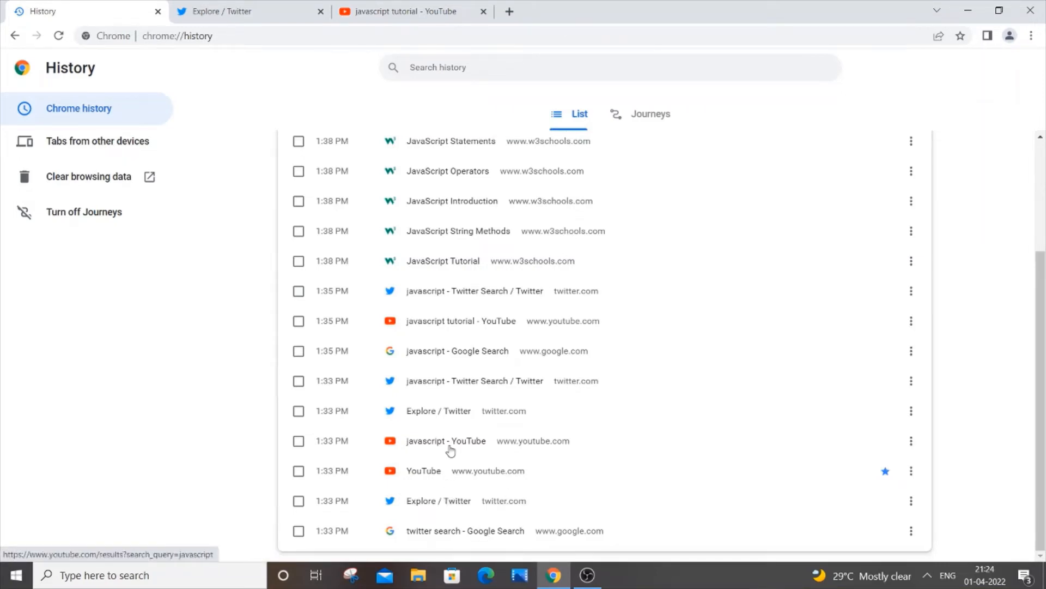
scroll("up", 3)
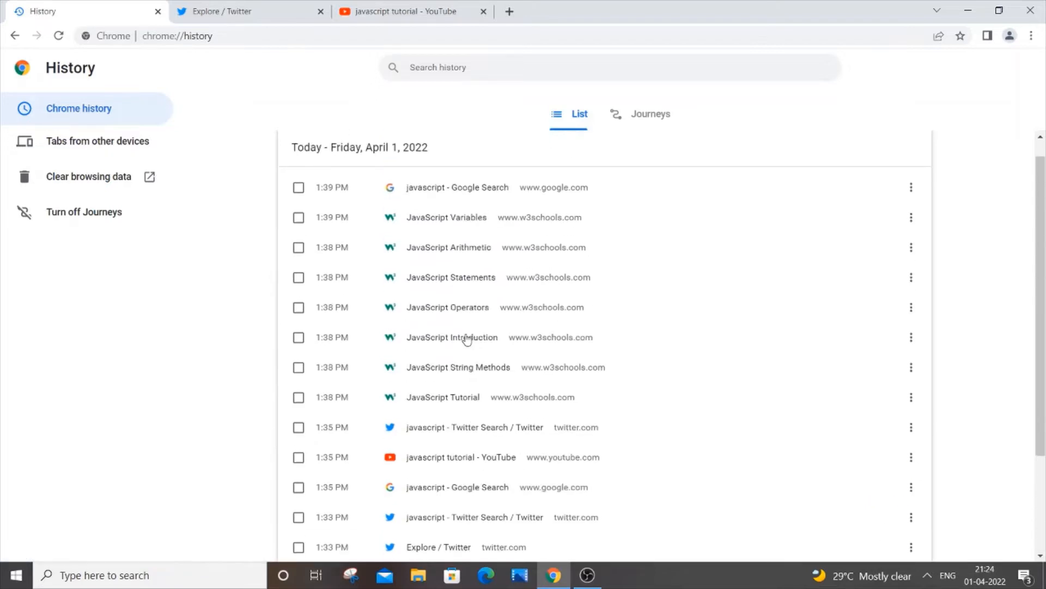
mouse_move(458, 187)
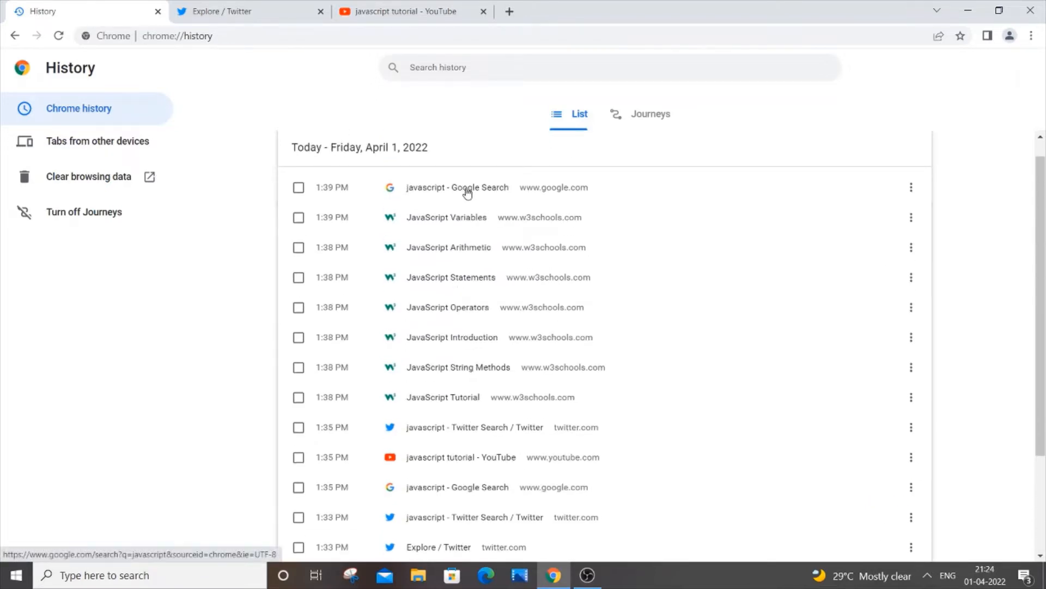
scroll("down", 3)
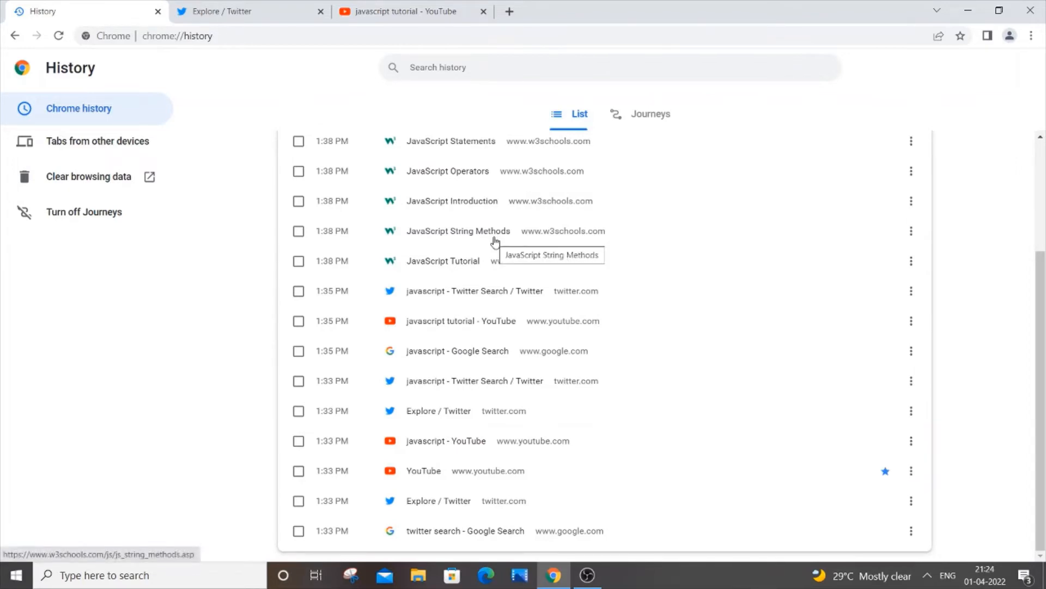
Step: Return to Journeys and browse the javascript YouTube and javascript w3schools clusters
left_click(650, 114)
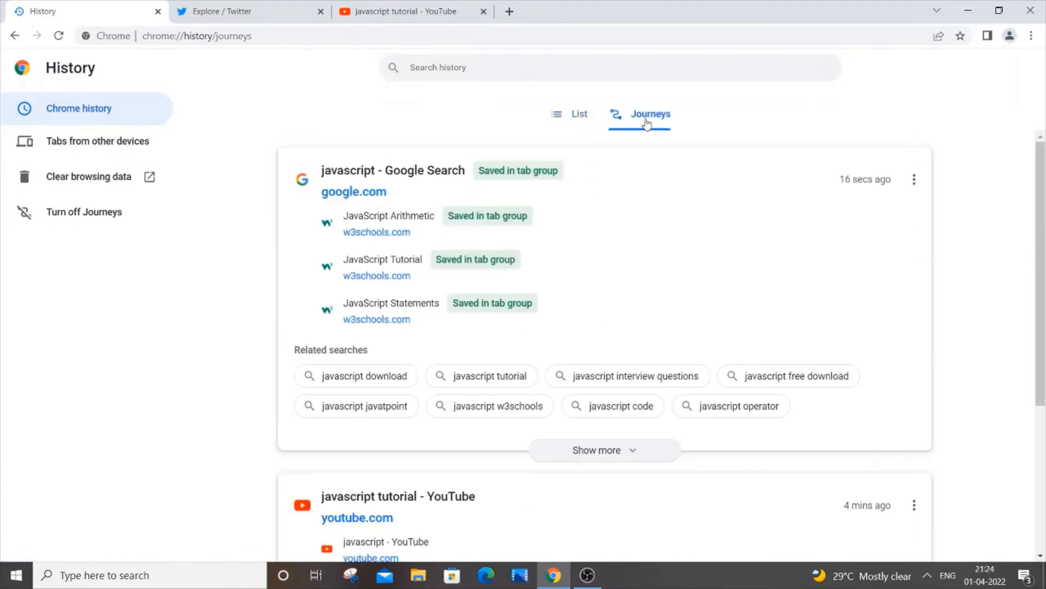
mouse_move(481, 67)
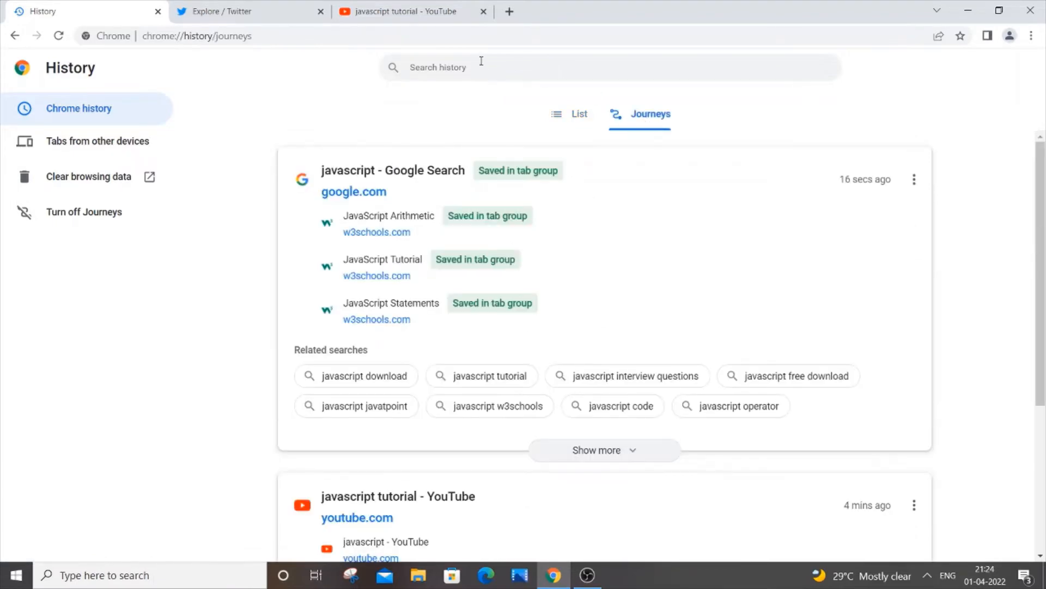
mouse_move(523, 326)
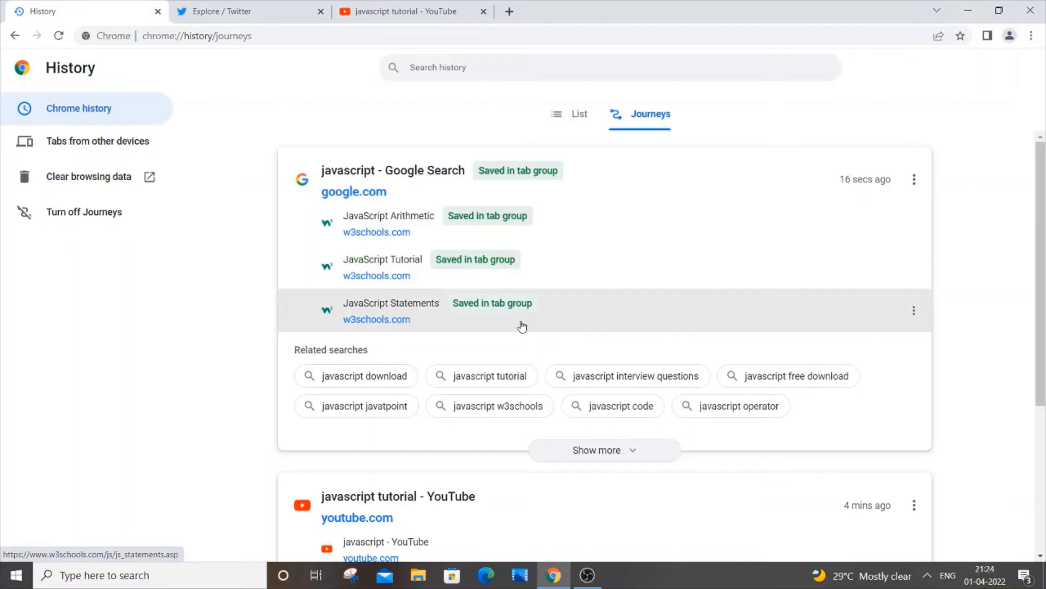
scroll("down", 3)
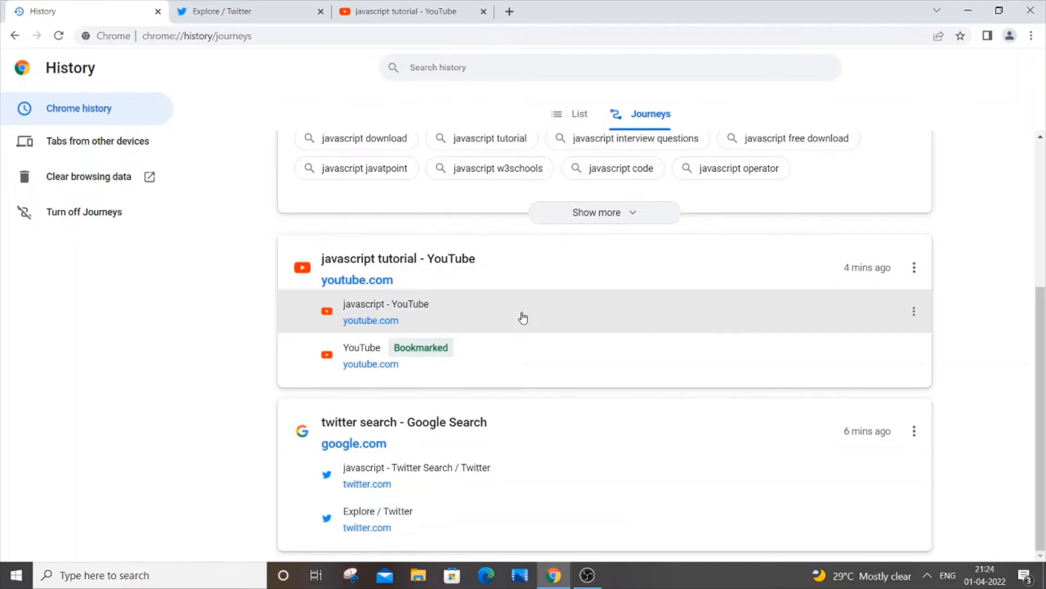
scroll("up", 3)
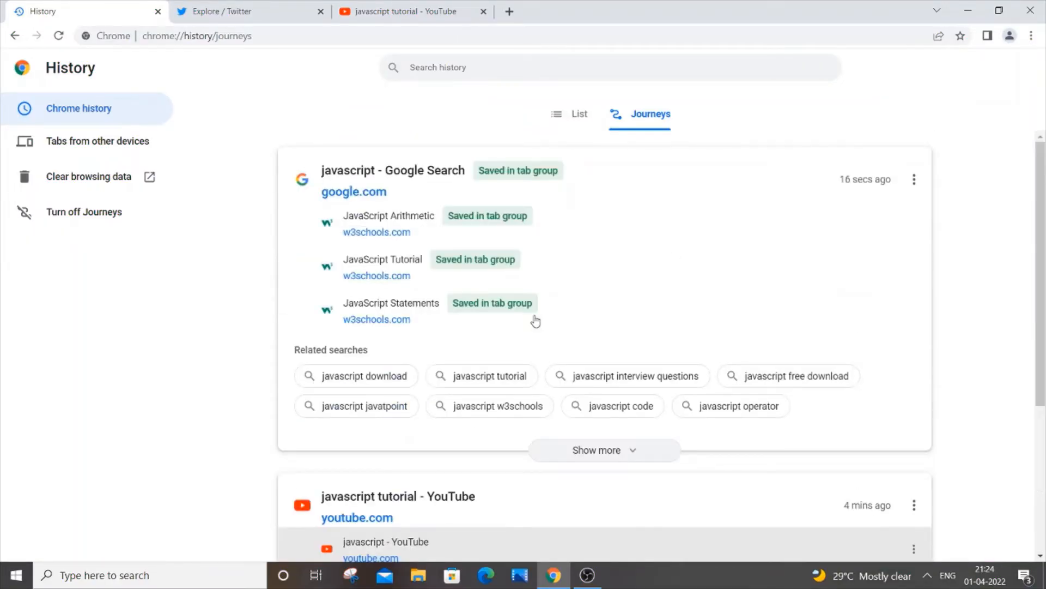
mouse_move(562, 243)
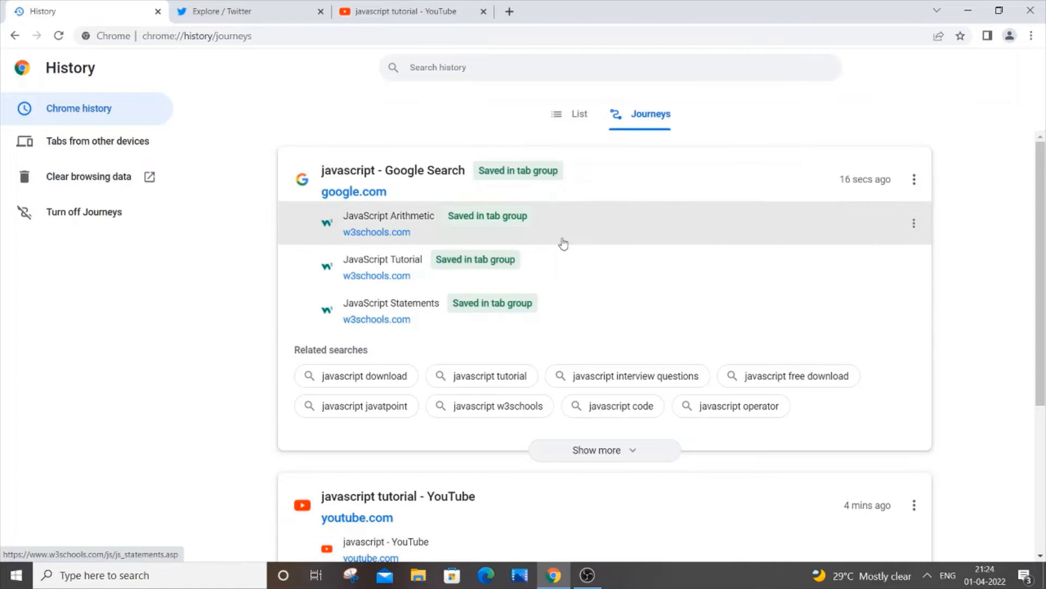
scroll("down", 3)
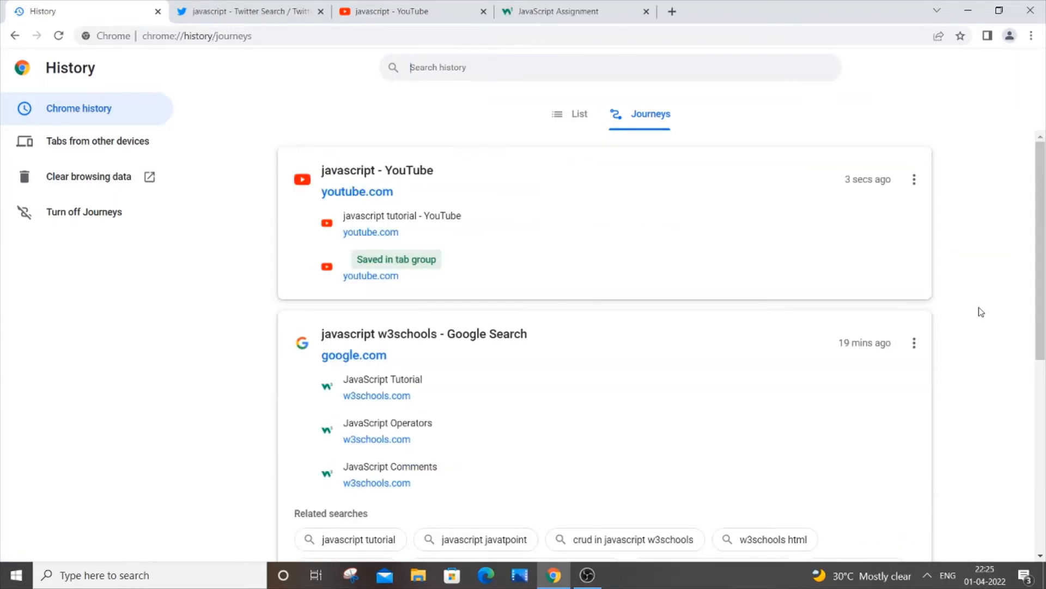
mouse_move(915, 342)
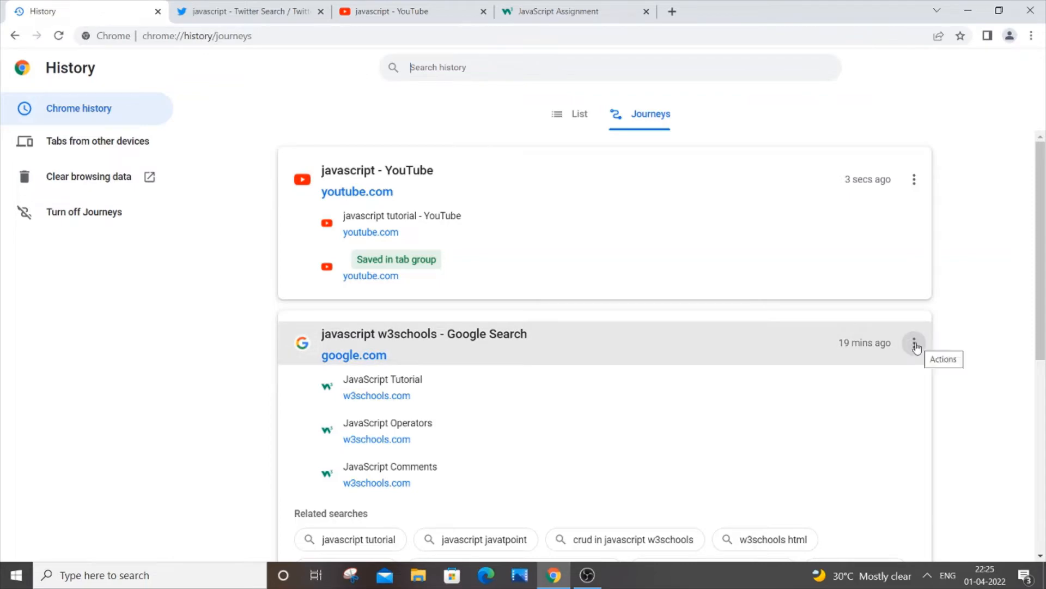
Step: Open the javascript w3schools journey's pages as a tab group, then close those w3schools tabs
scroll("down", 3)
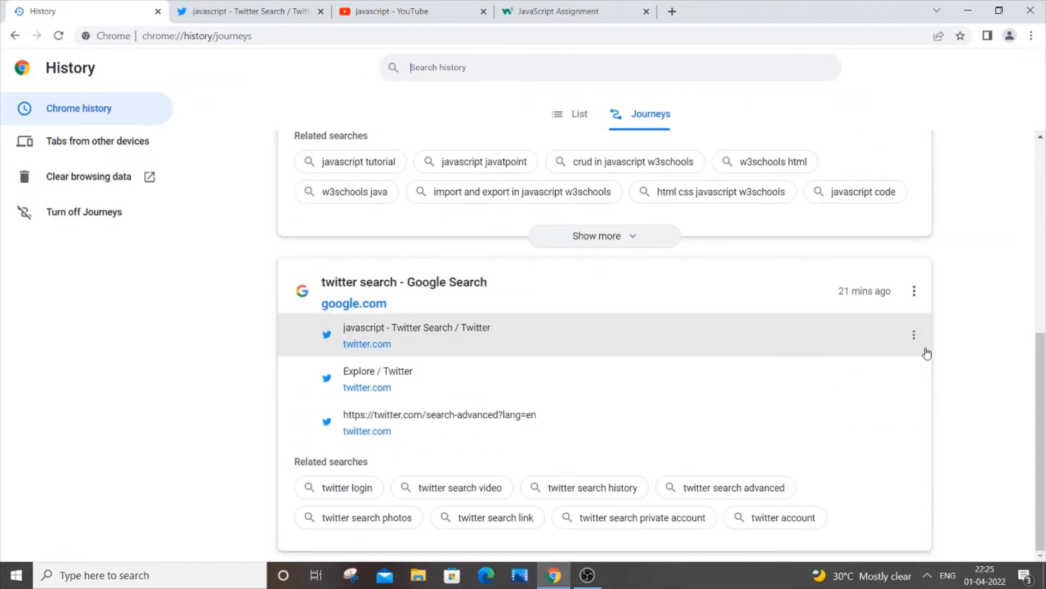
left_click(914, 333)
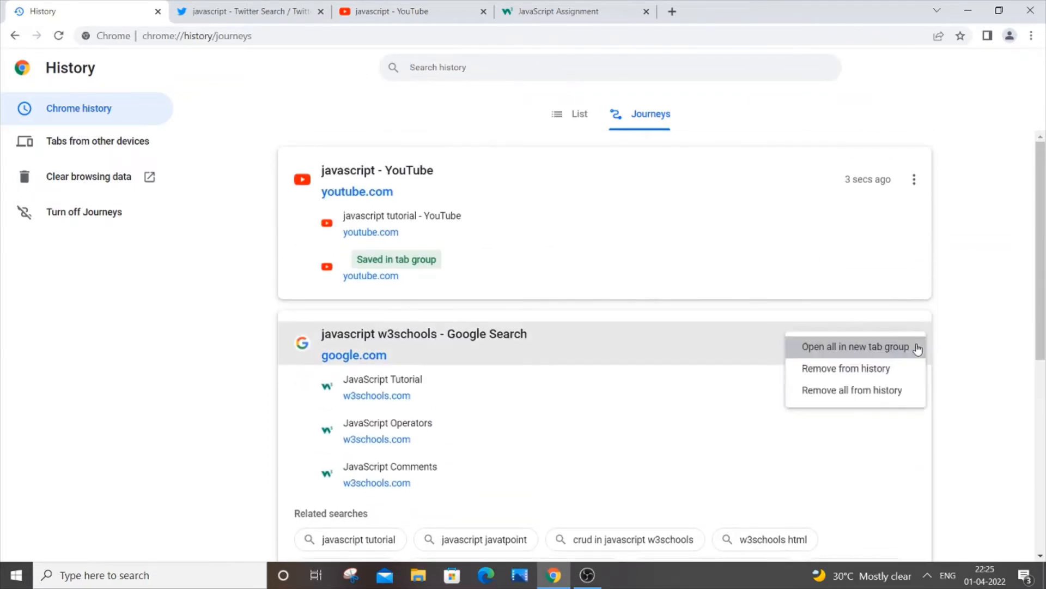
mouse_move(878, 350)
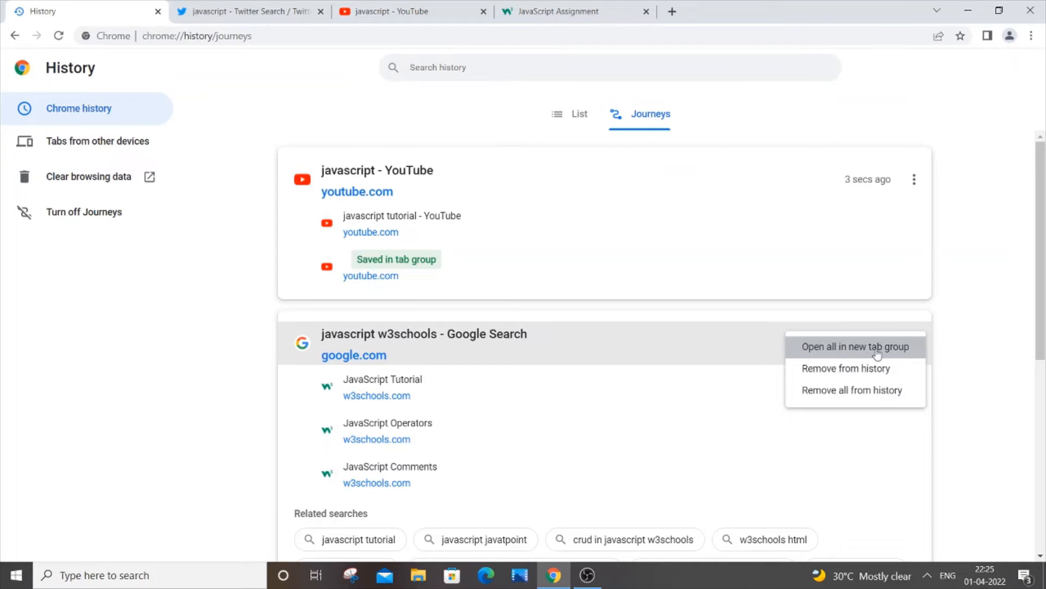
mouse_move(847, 353)
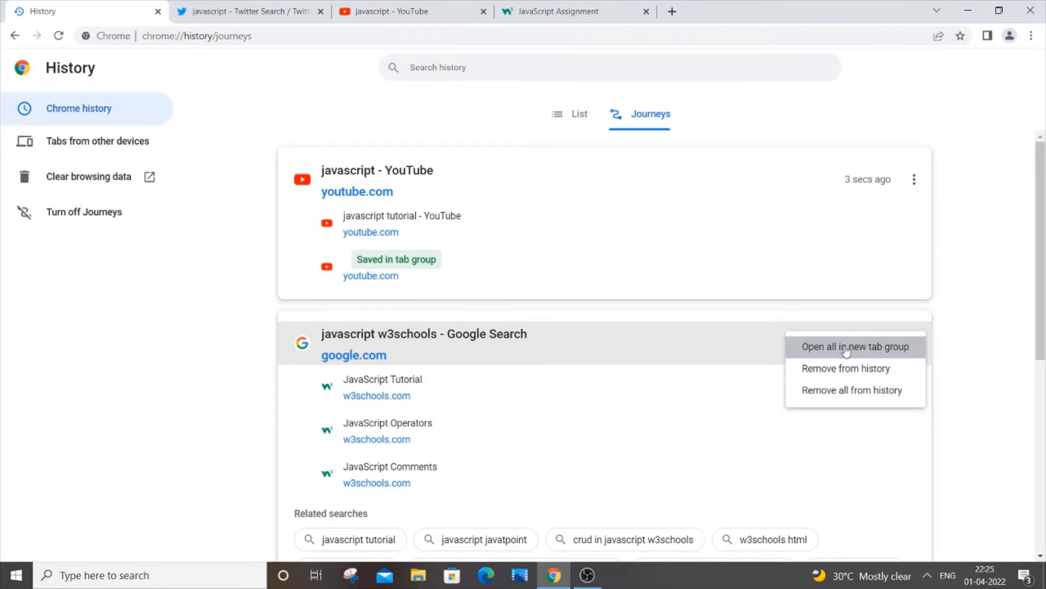
left_click(856, 346)
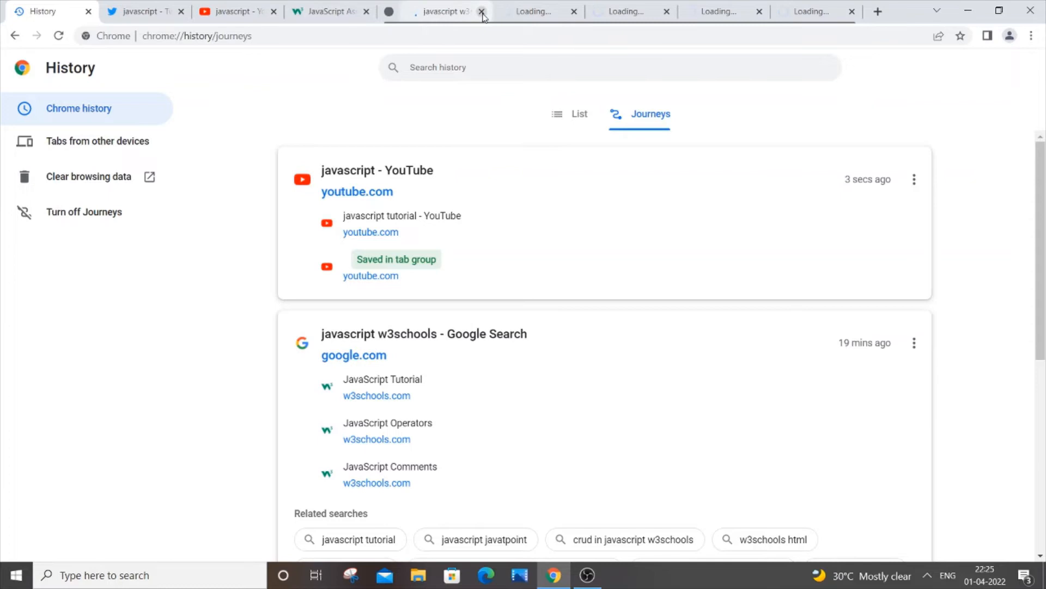
left_click(480, 11)
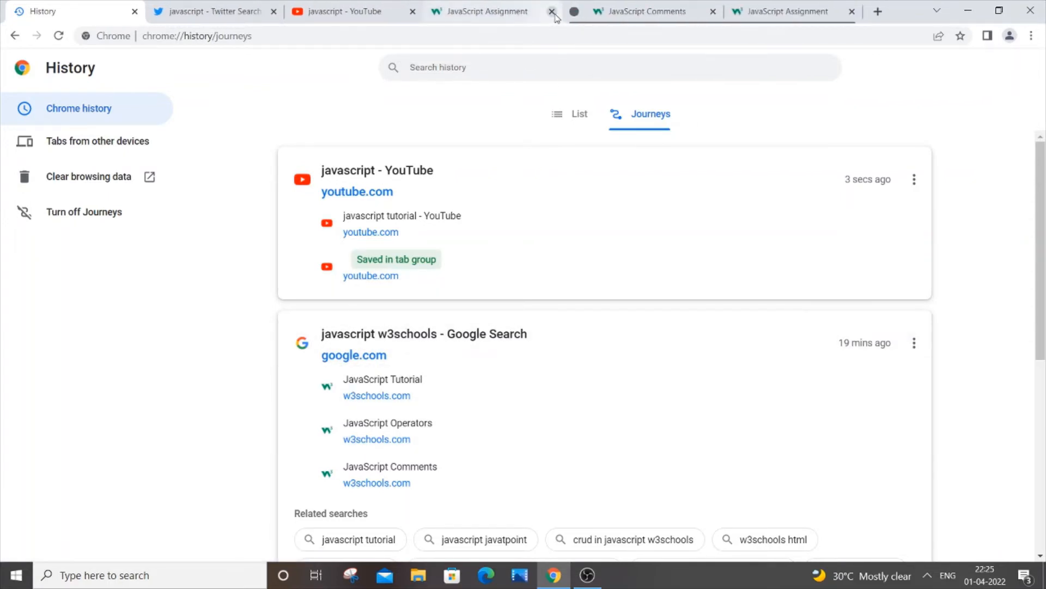
left_click(553, 11)
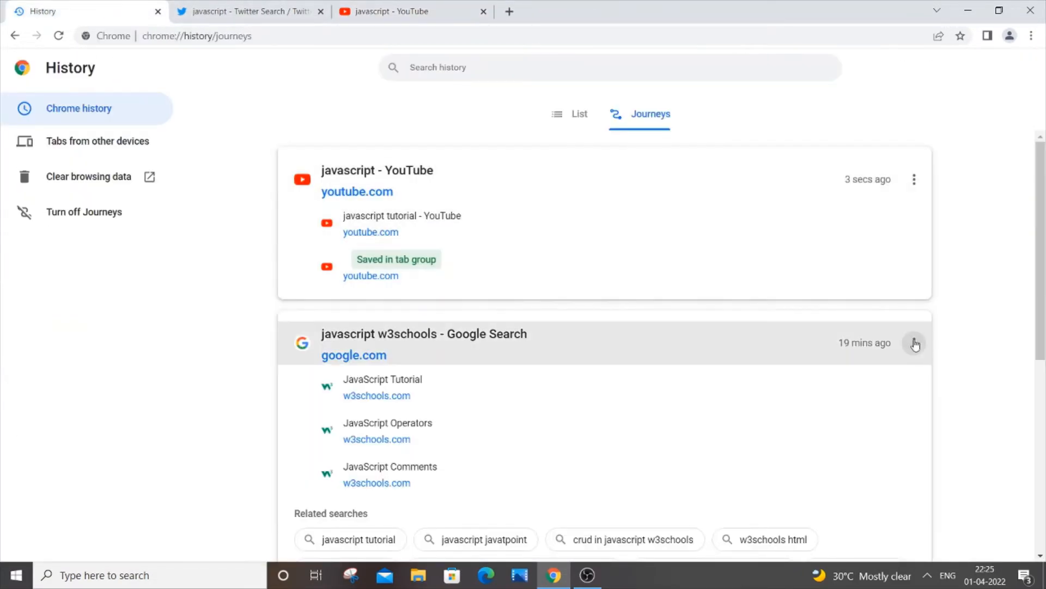
Step: Remove the entire javascript w3schools search journey from history via its card menu
left_click(915, 342)
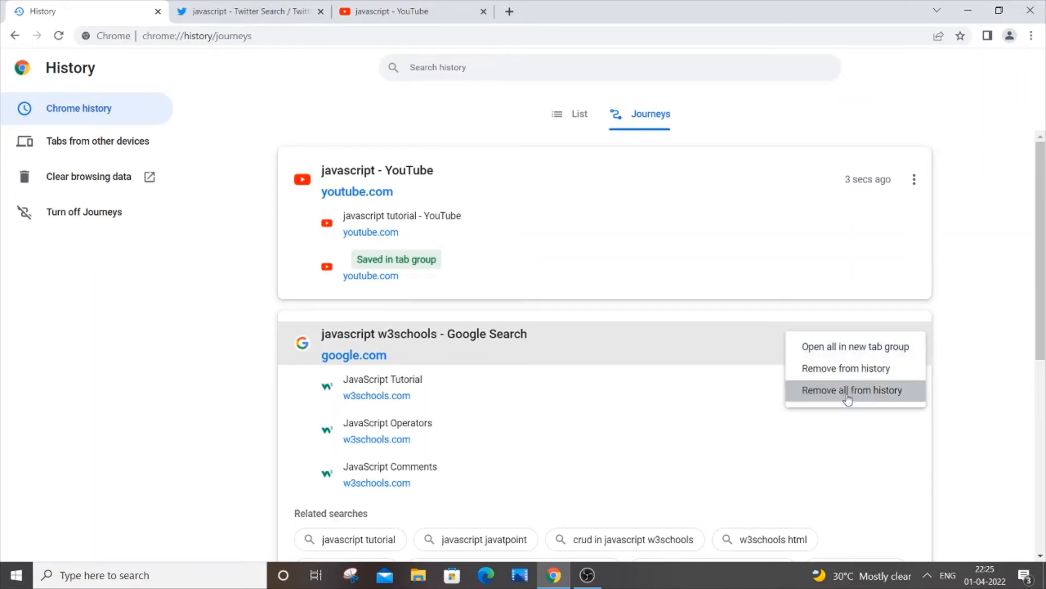
mouse_move(872, 369)
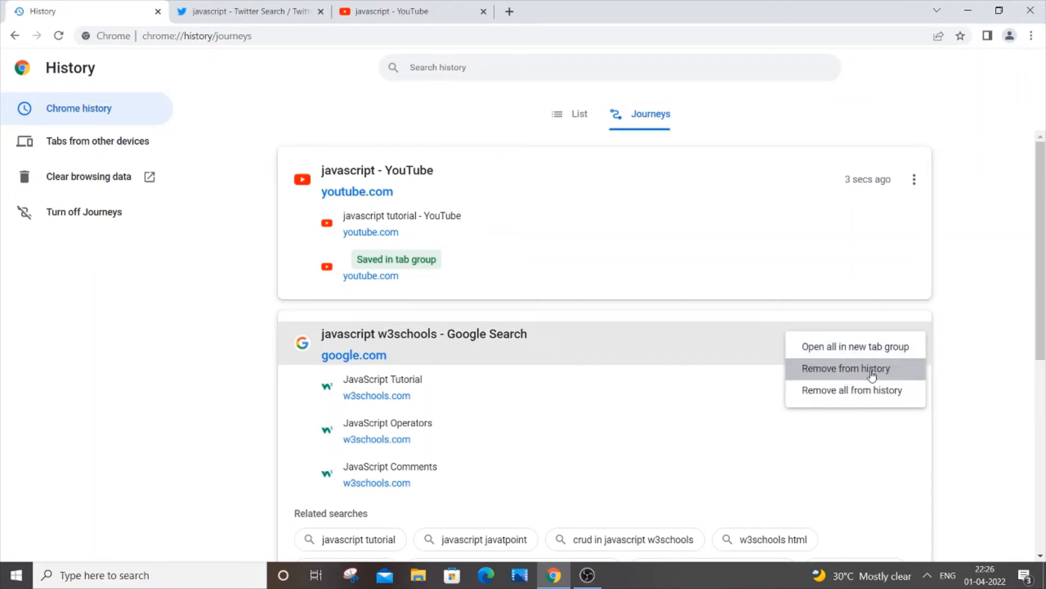
mouse_move(851, 390)
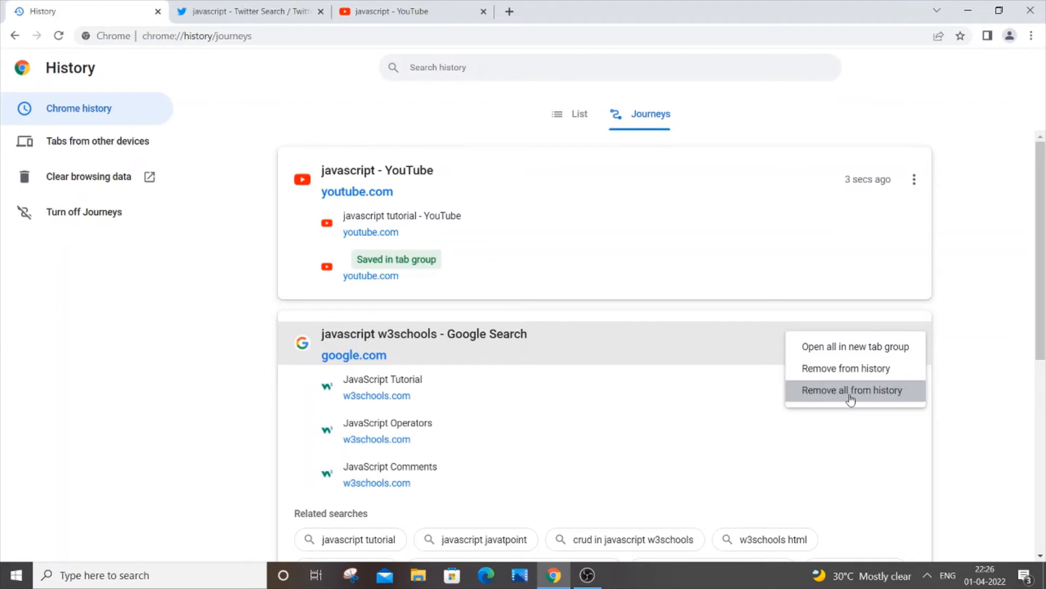
left_click(852, 389)
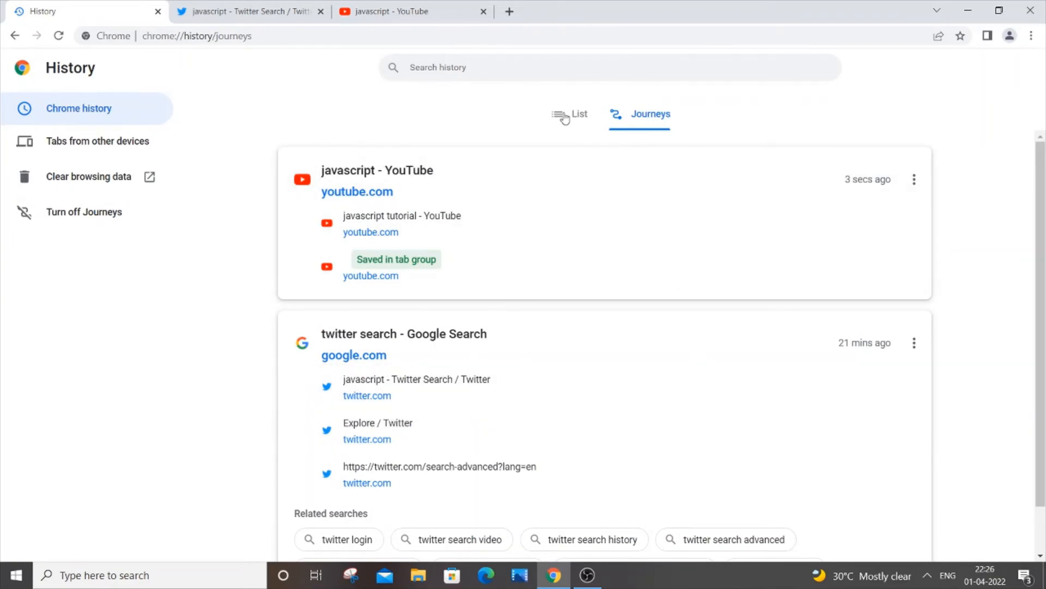
Step: Switch to the List view and browse the w3schools, javascript, YouTube and Twitter entries
left_click(572, 113)
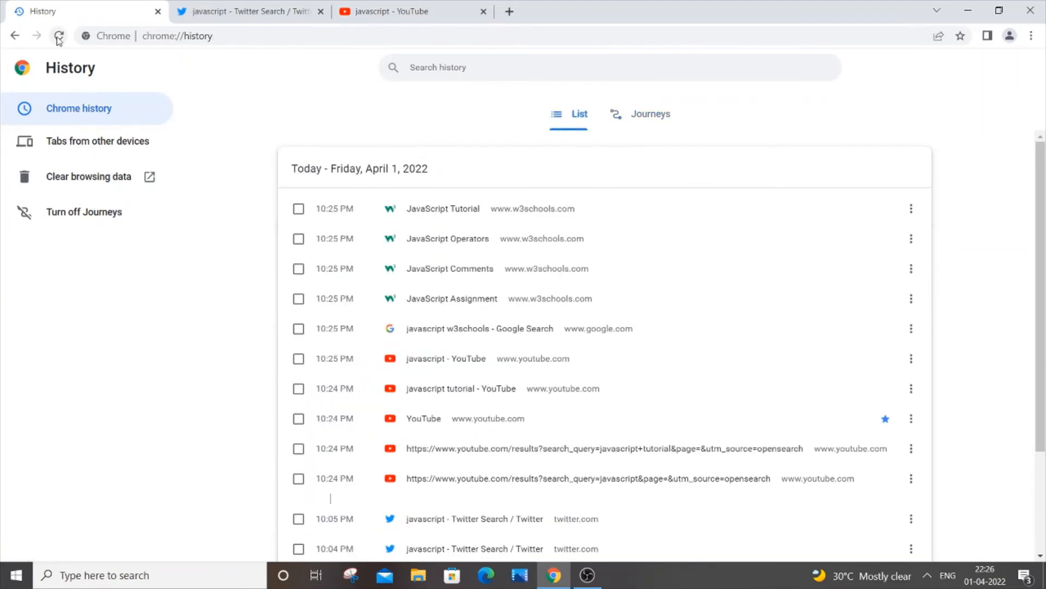
scroll("down", 3)
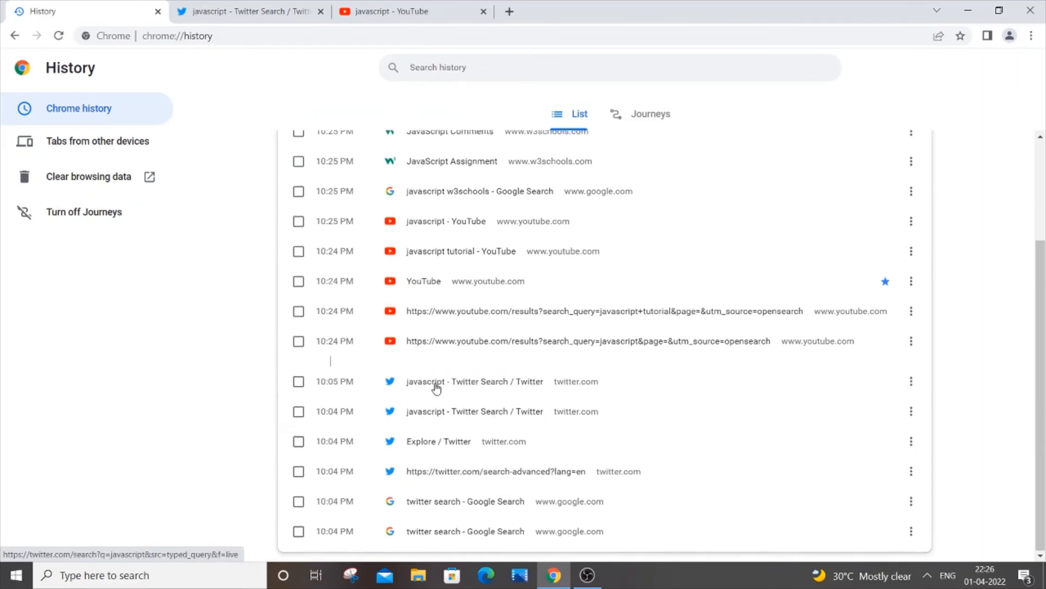
scroll("up", 3)
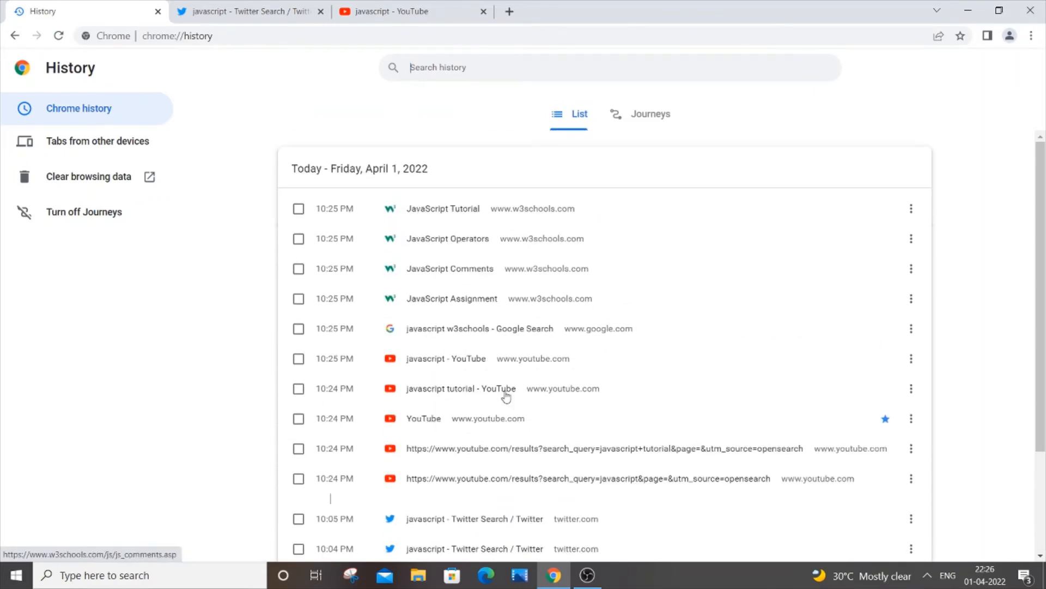
scroll("down", 3)
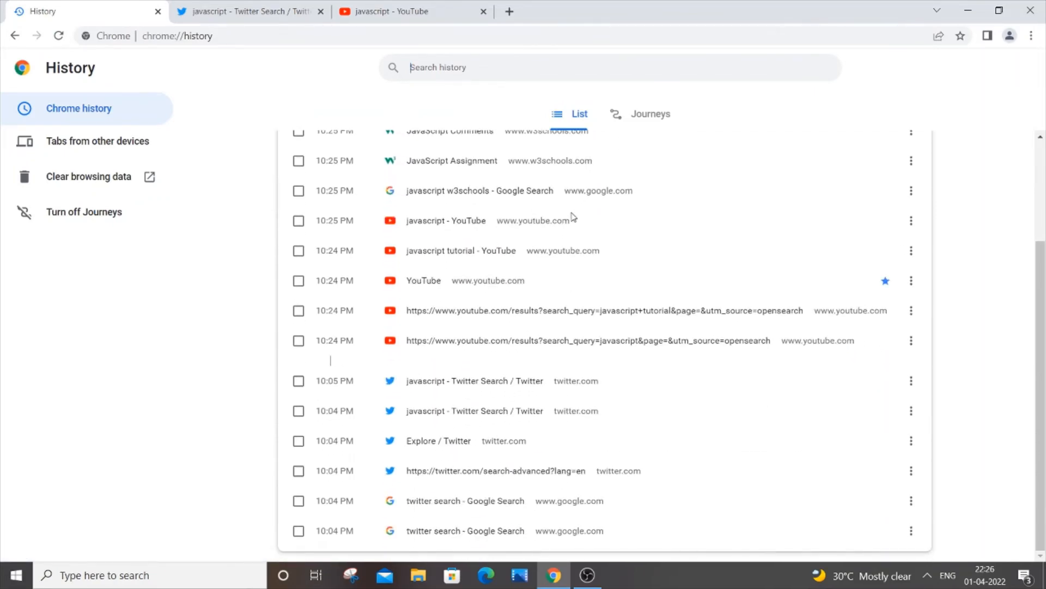
Step: Turn off Journeys from the History sidebar, leaving only the dated list
left_click(650, 113)
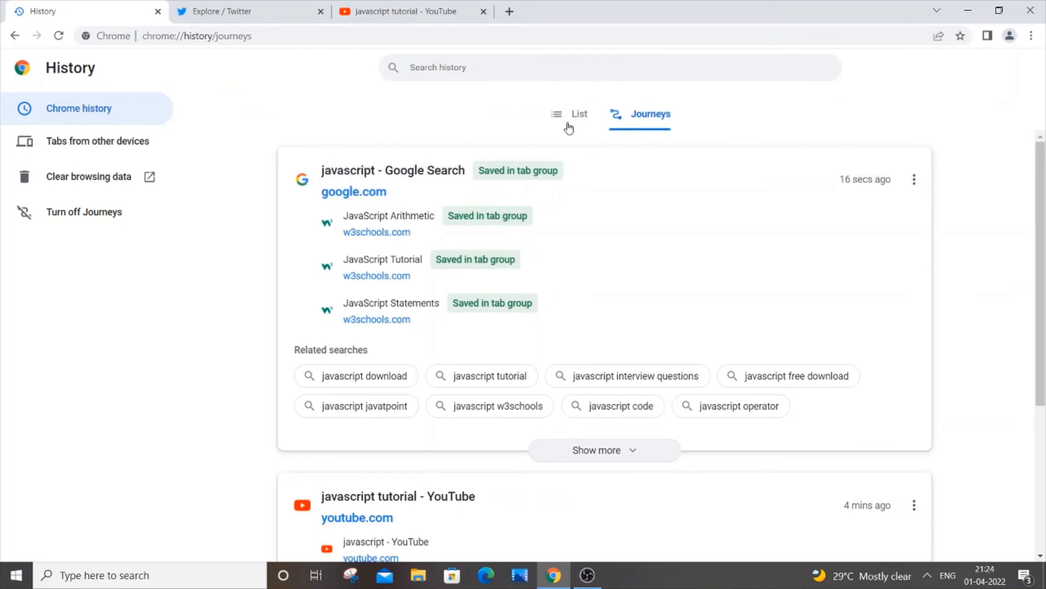
mouse_move(71, 236)
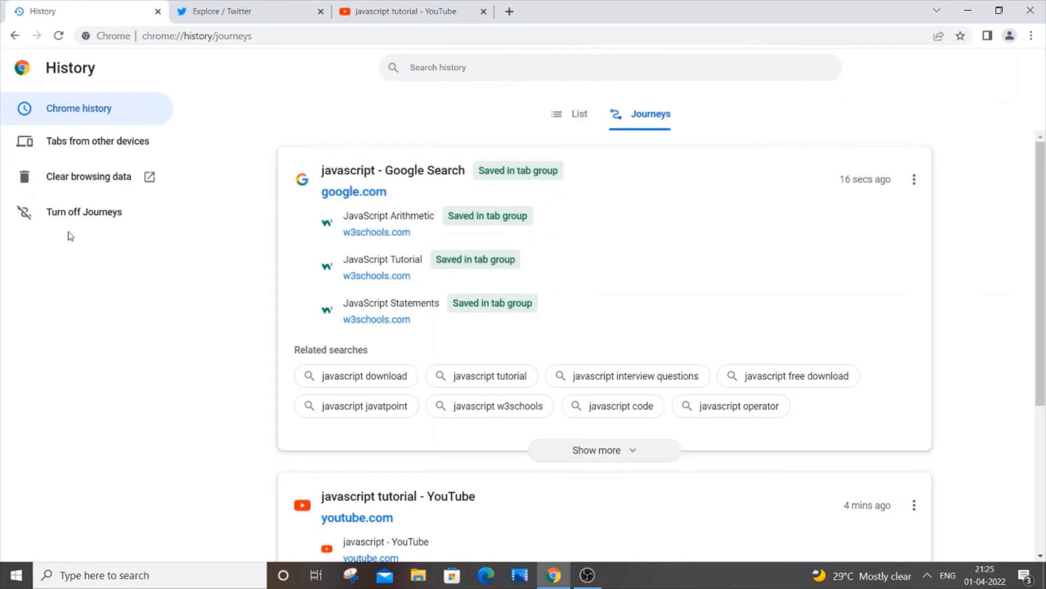
mouse_move(77, 216)
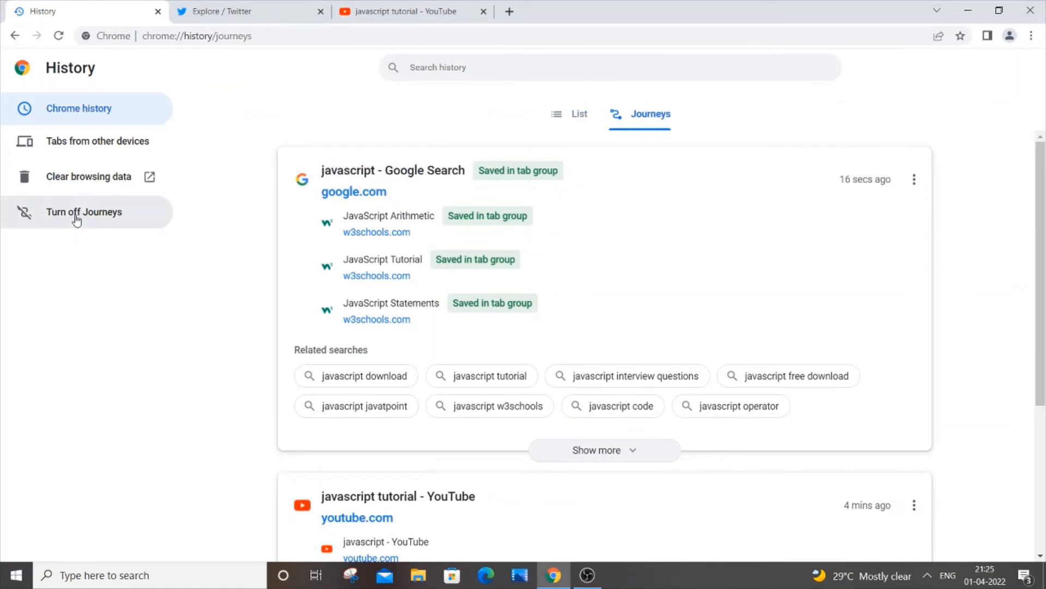
left_click(83, 211)
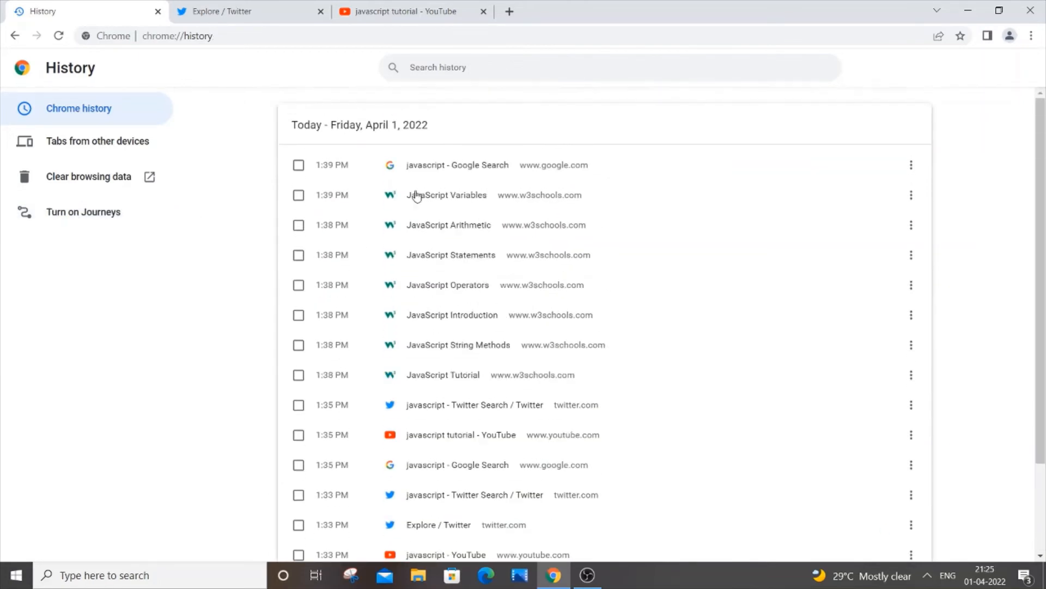
mouse_move(543, 119)
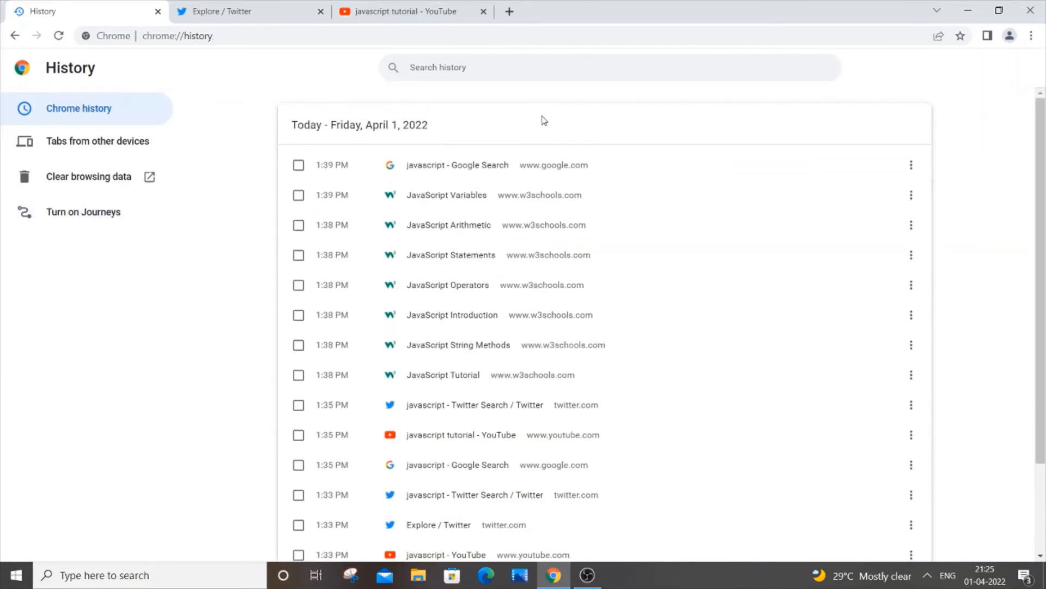
mouse_move(844, 75)
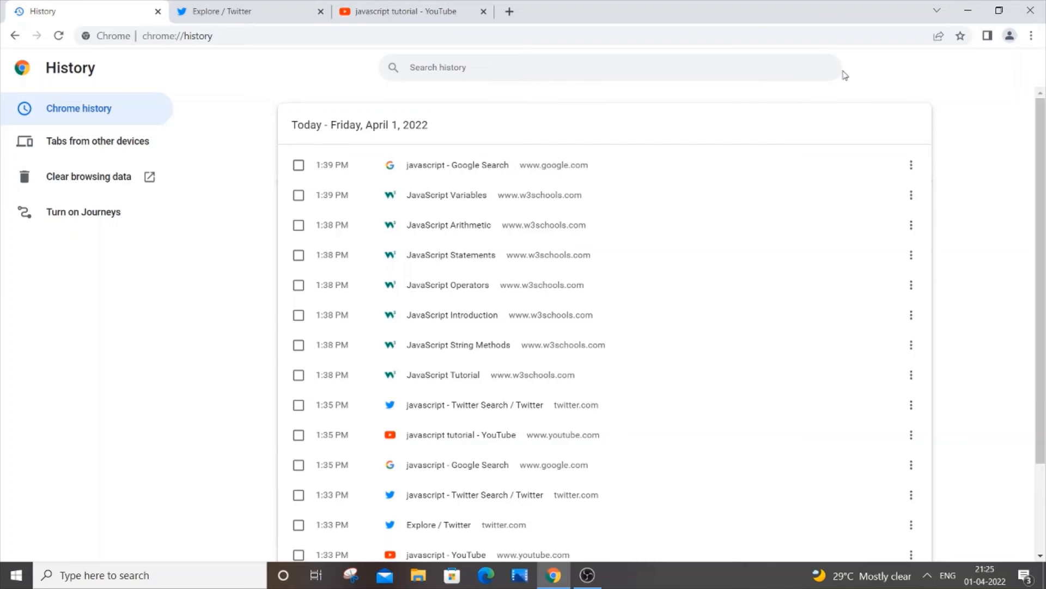
mouse_move(743, 169)
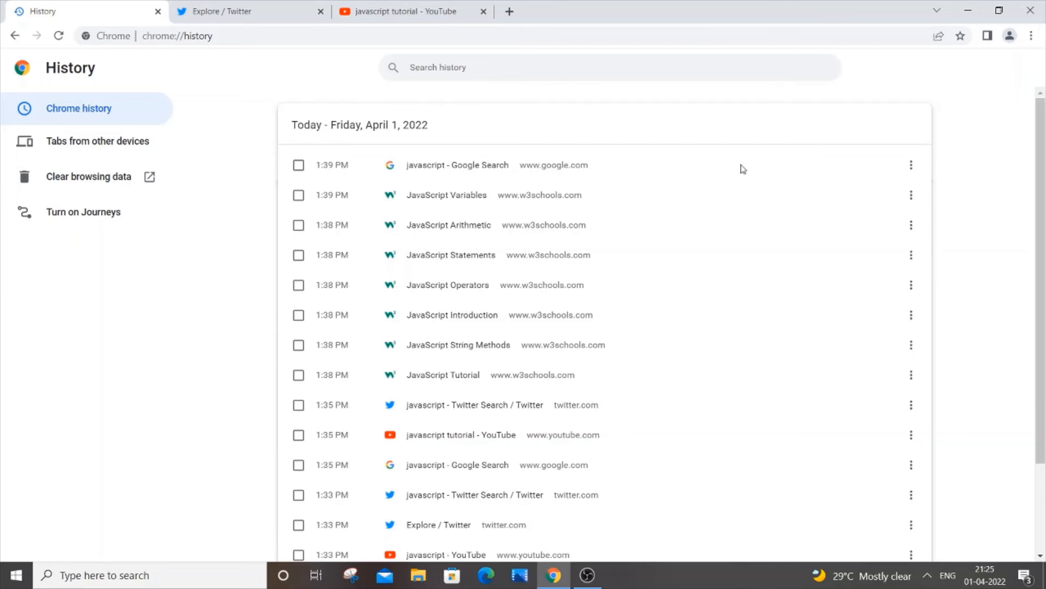
mouse_move(83, 212)
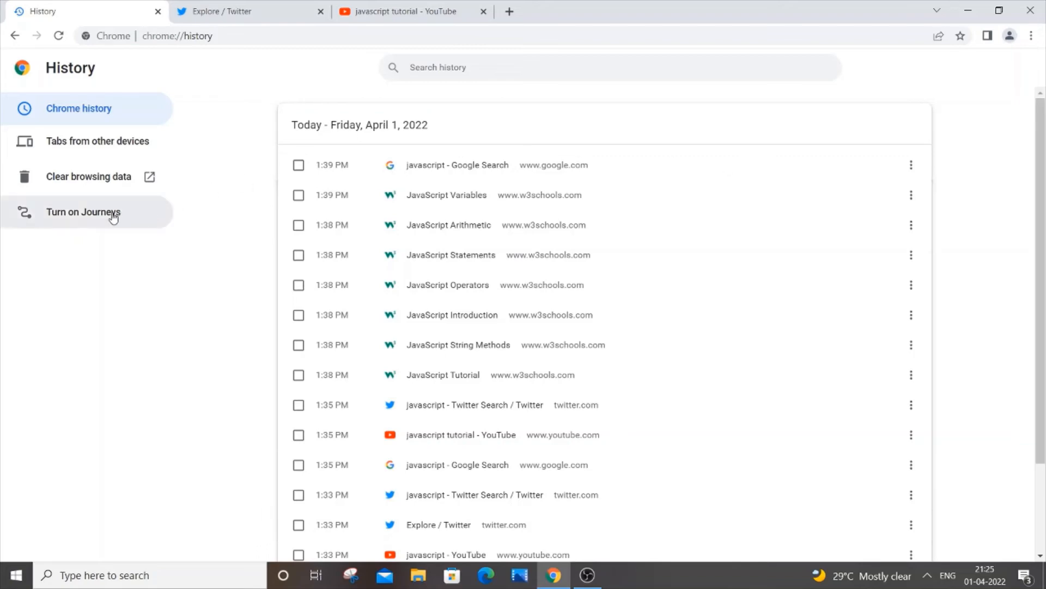
Step: Re-enable Journeys, look through the clusters, then return to the List view
left_click(84, 212)
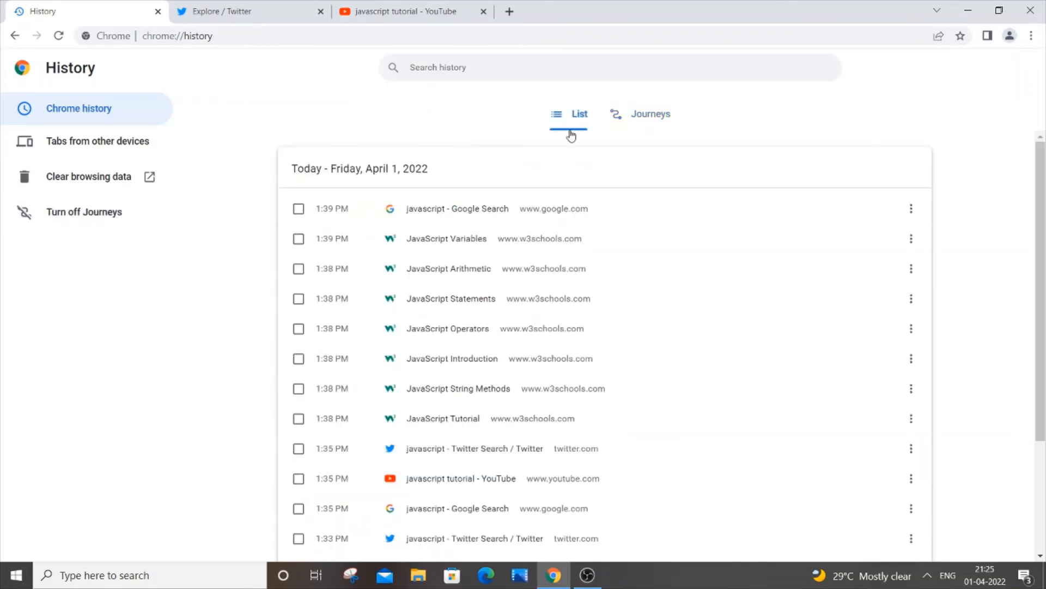
left_click(650, 114)
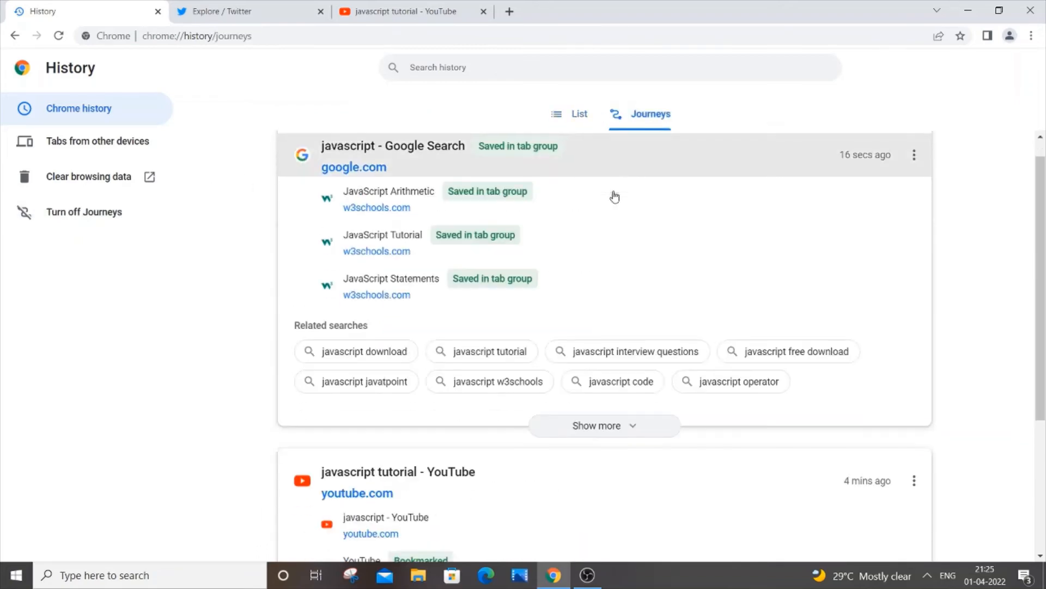
scroll("down", 3)
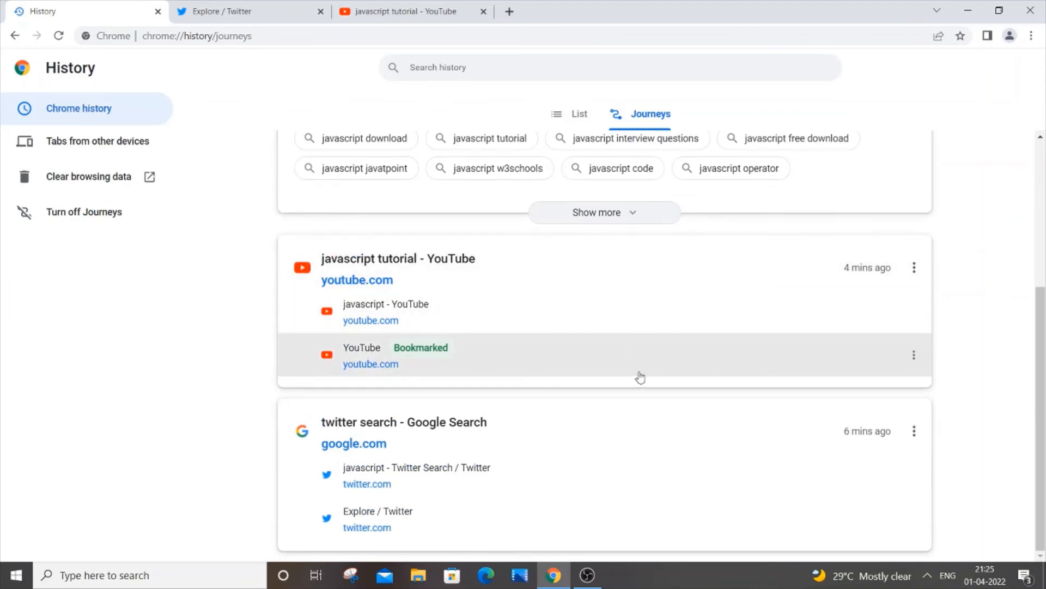
scroll("up", 3)
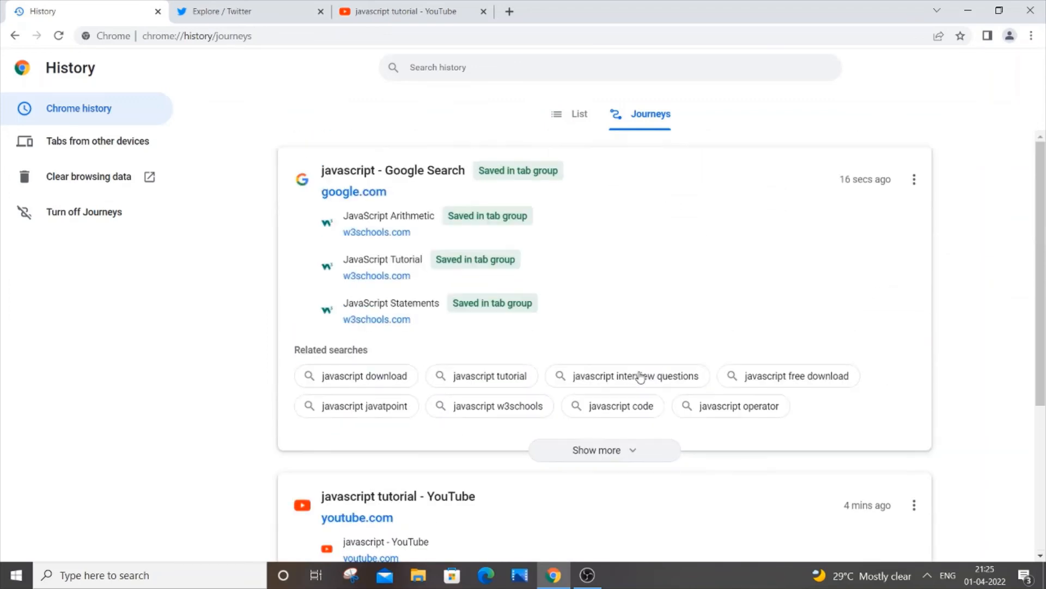
left_click(578, 113)
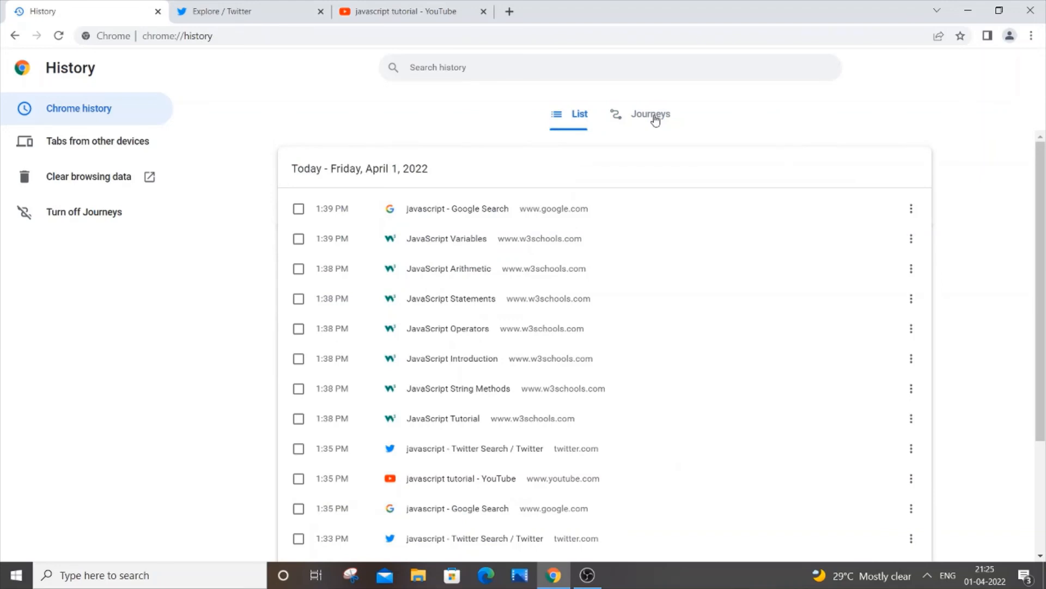
mouse_move(94, 187)
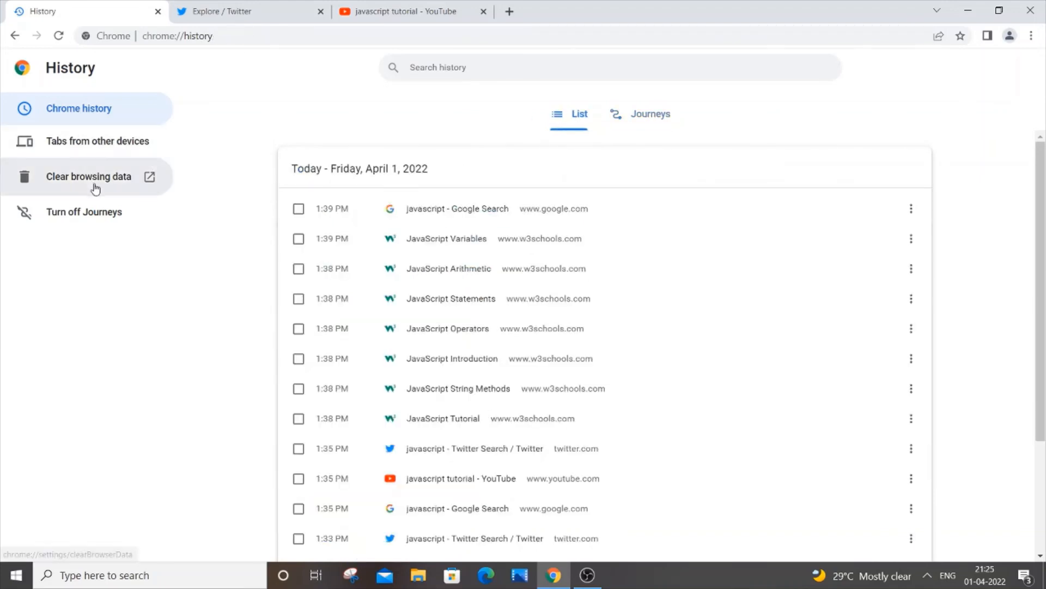
Step: Clear all browsing data for All time with every category checked
left_click(88, 176)
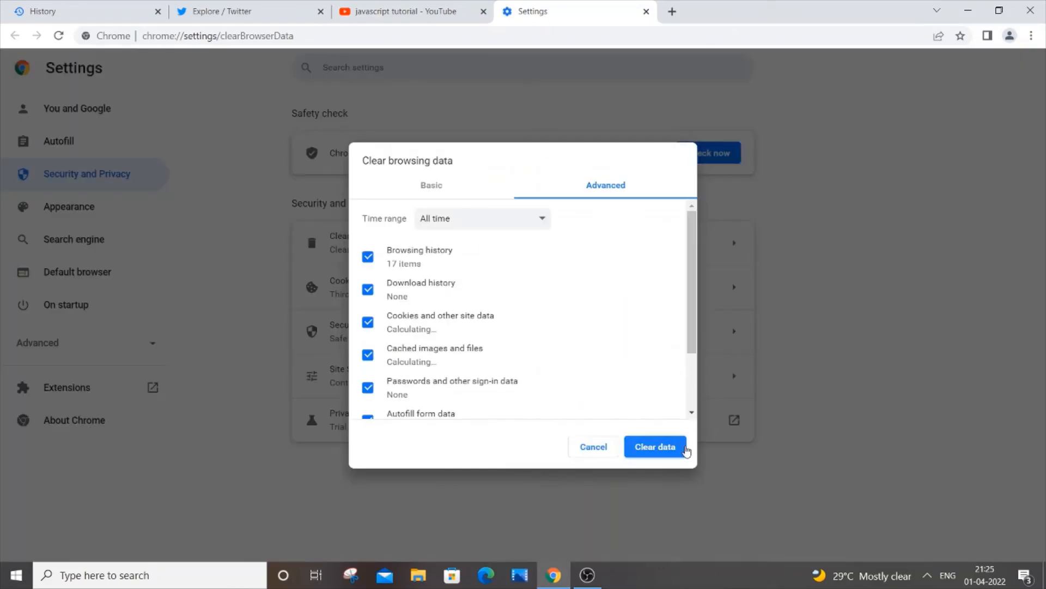
left_click(654, 447)
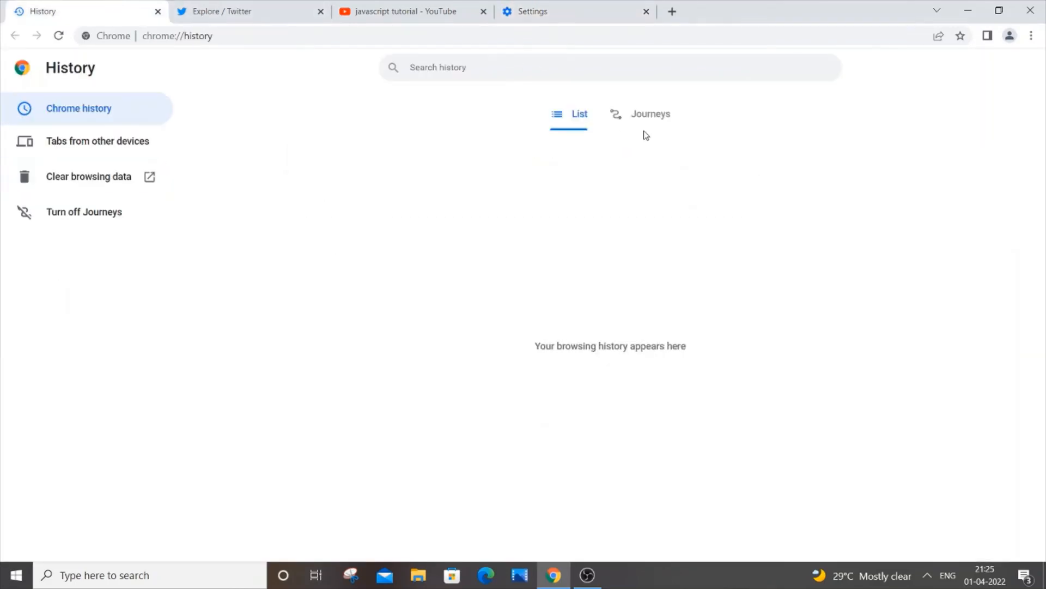
Step: Reload the Journeys view to confirm it's empty, then check the List view shows nothing
left_click(650, 113)
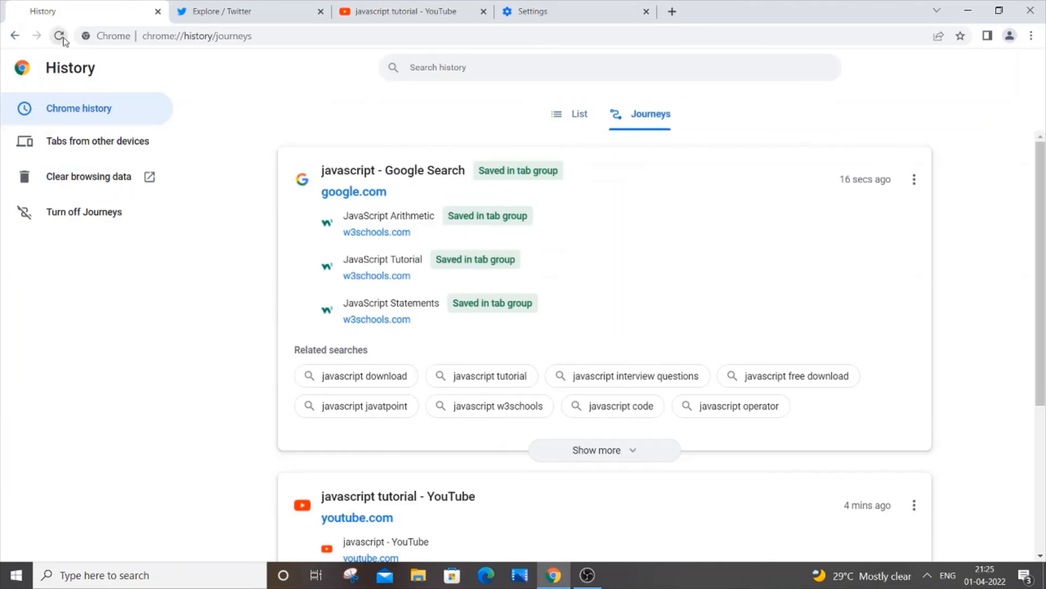
left_click(59, 36)
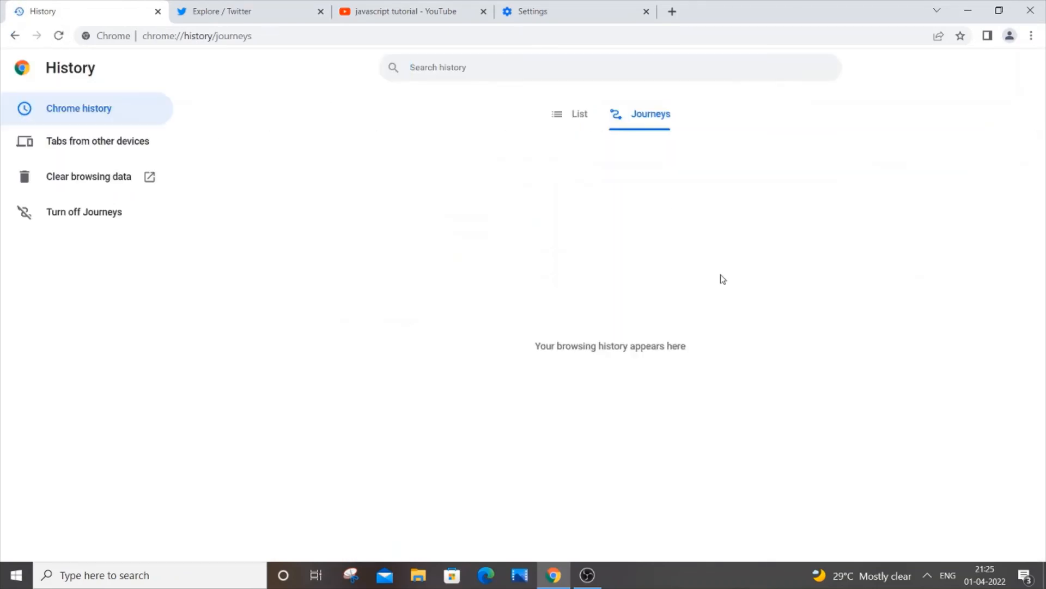
left_click(579, 114)
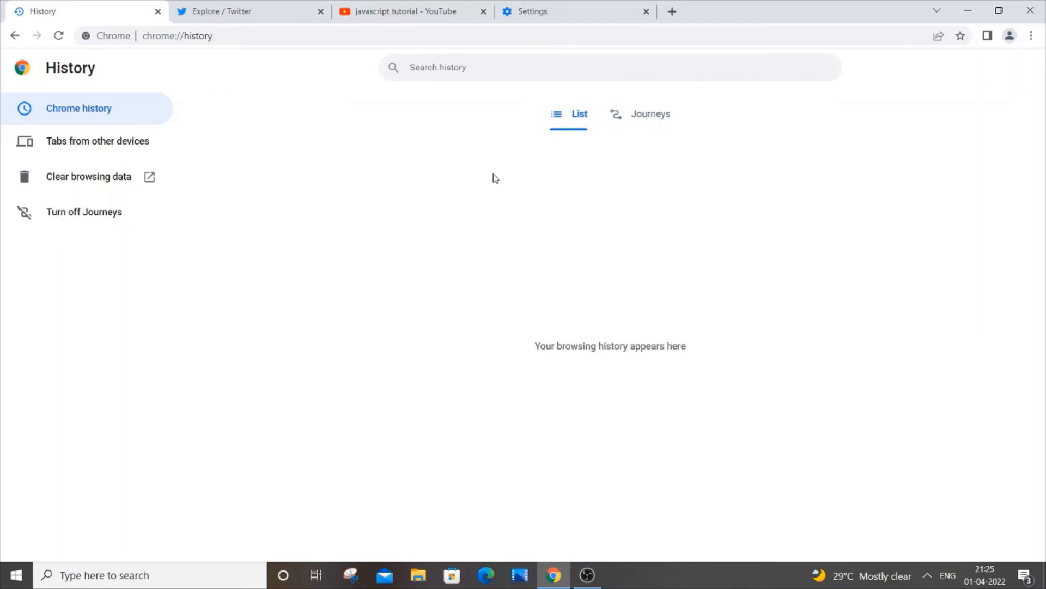
mouse_move(467, 193)
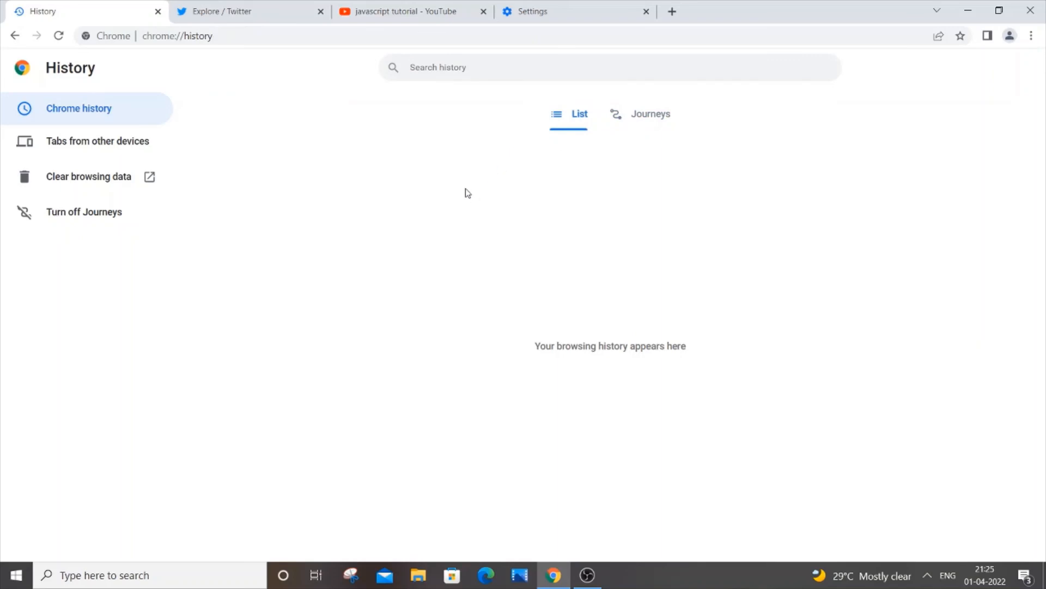